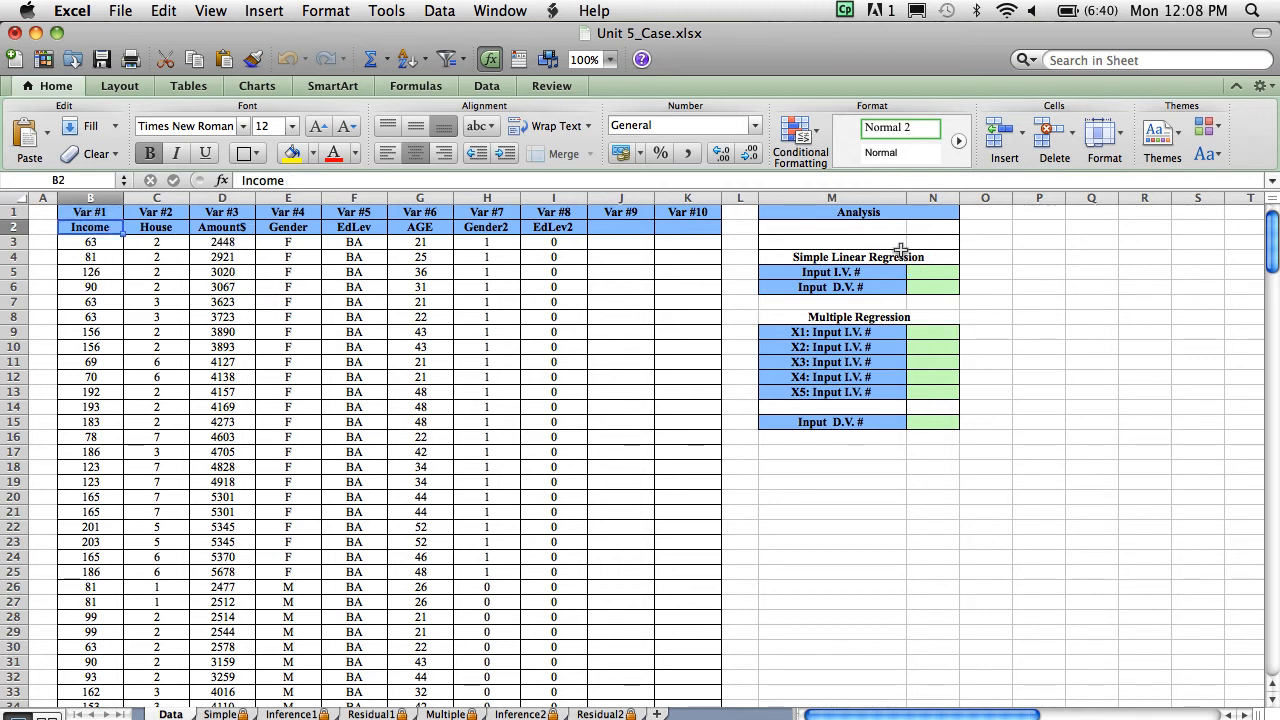
Enter independent variable 1 and dependent variable 3 for the simple linear regression.
{"action": "type", "text": "1"}
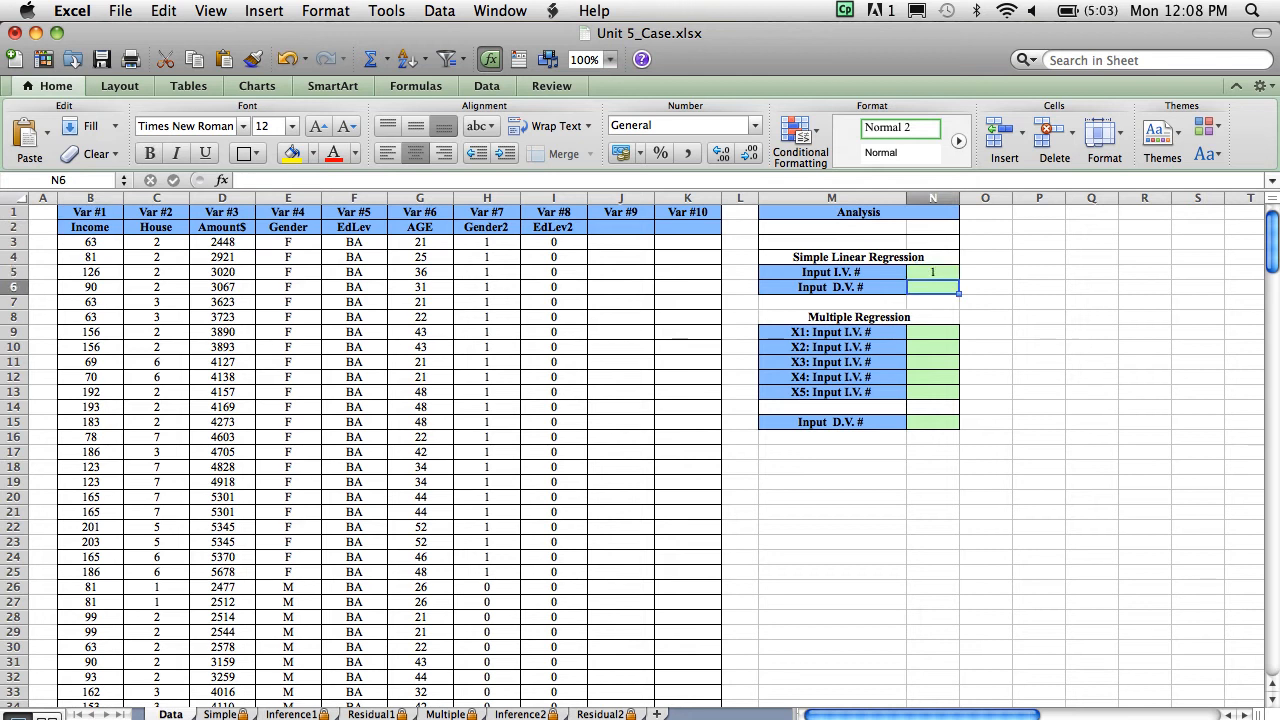
{"action": "type", "text": "3"}
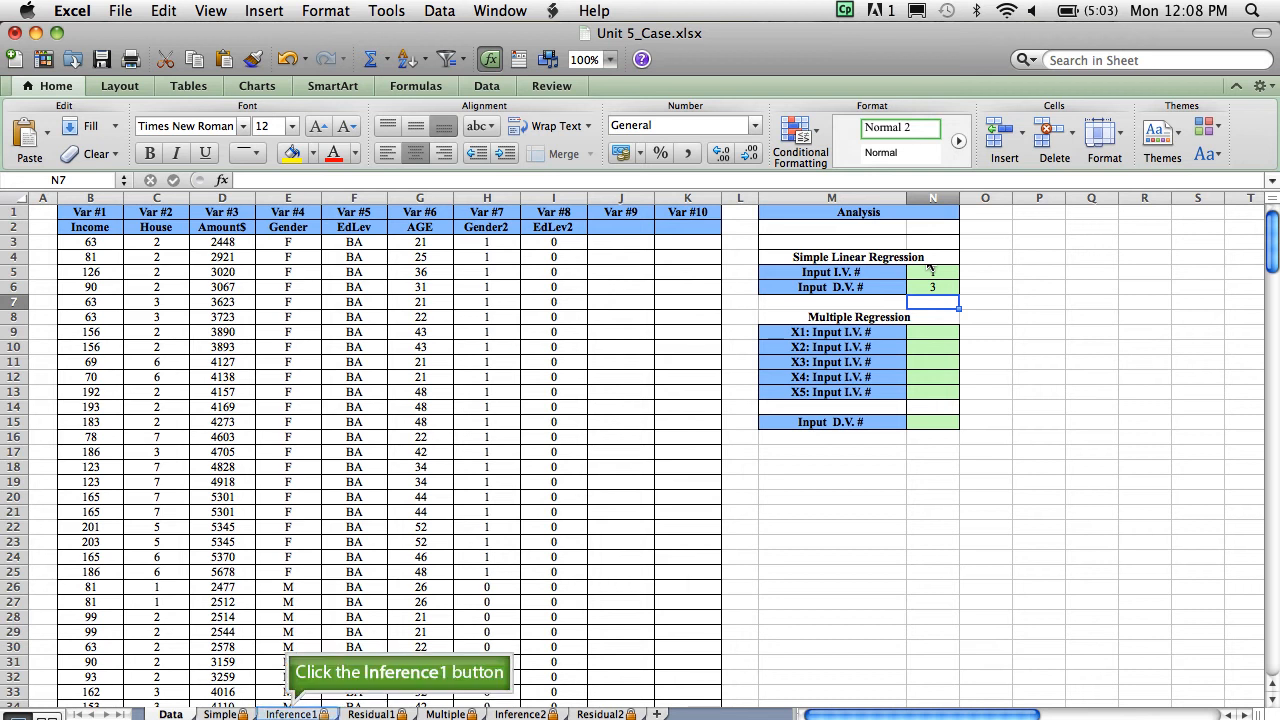
{"action": "type", "text": "1"}
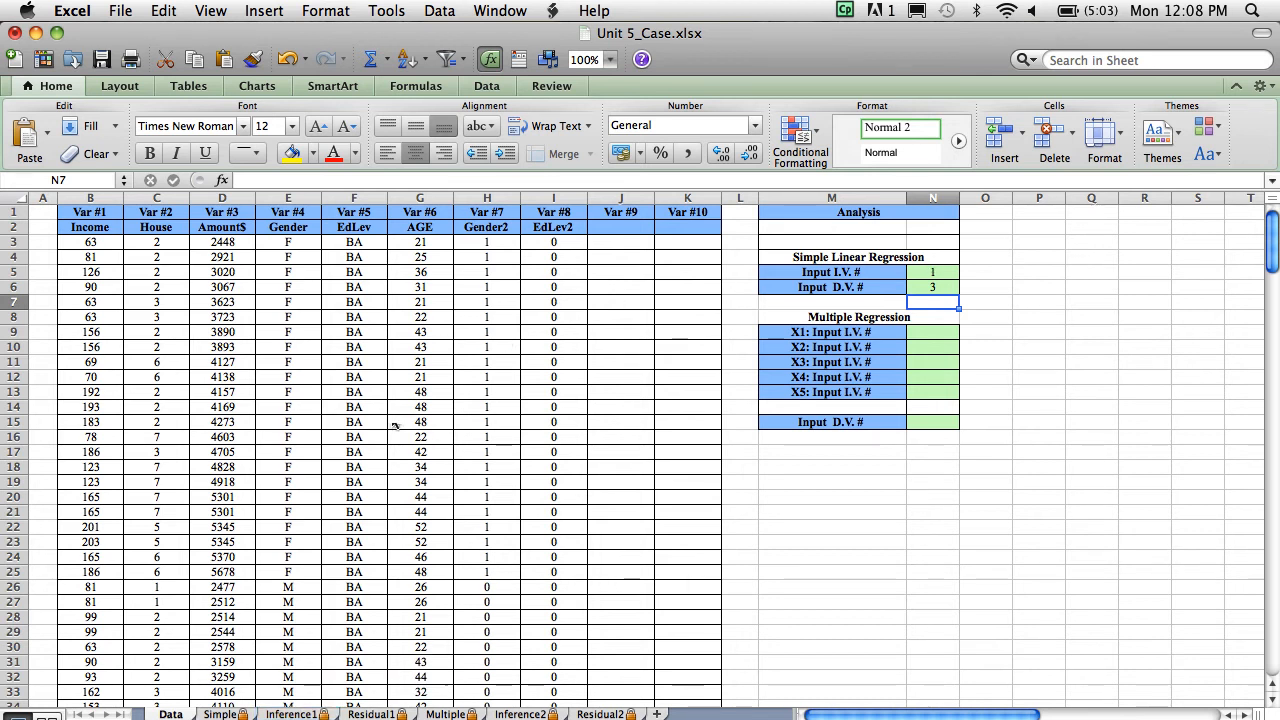
On Inference1, review the slope p-value, test statistic and 95% interval bound formulas.
{"action": "left_click", "coordinate": [292, 712]}
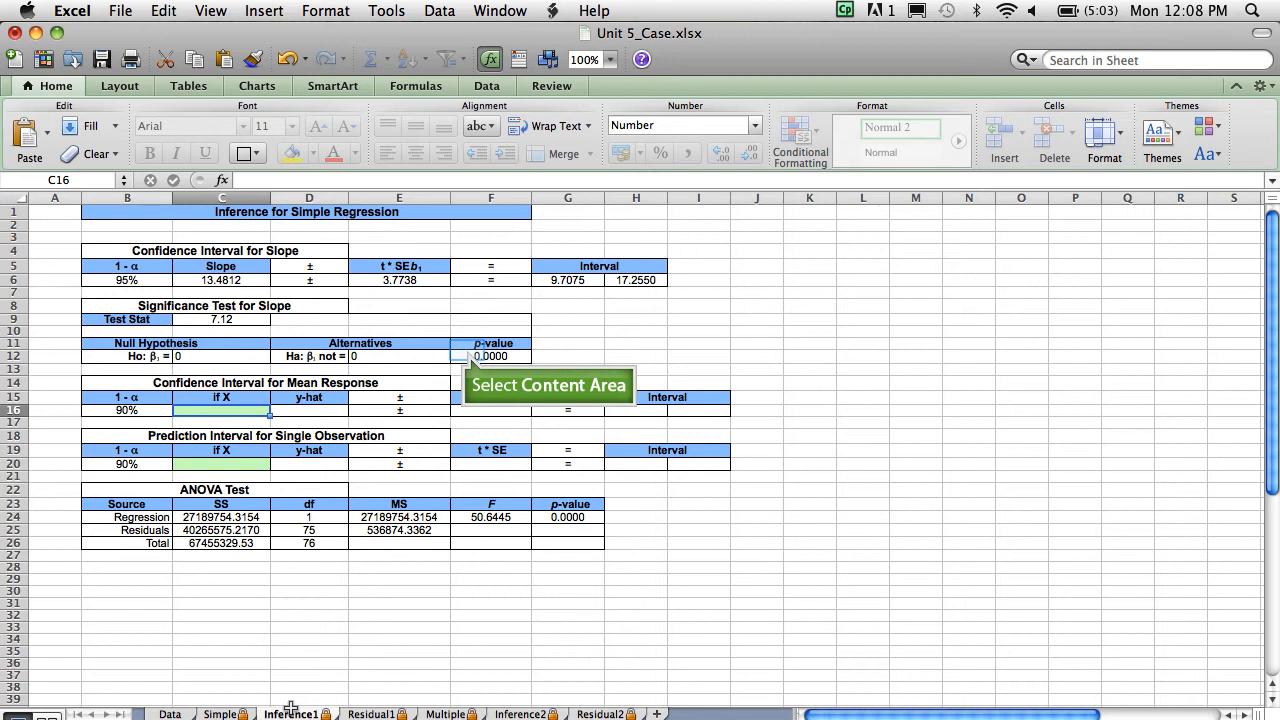
{"action": "mouse_move", "coordinate": [466, 350]}
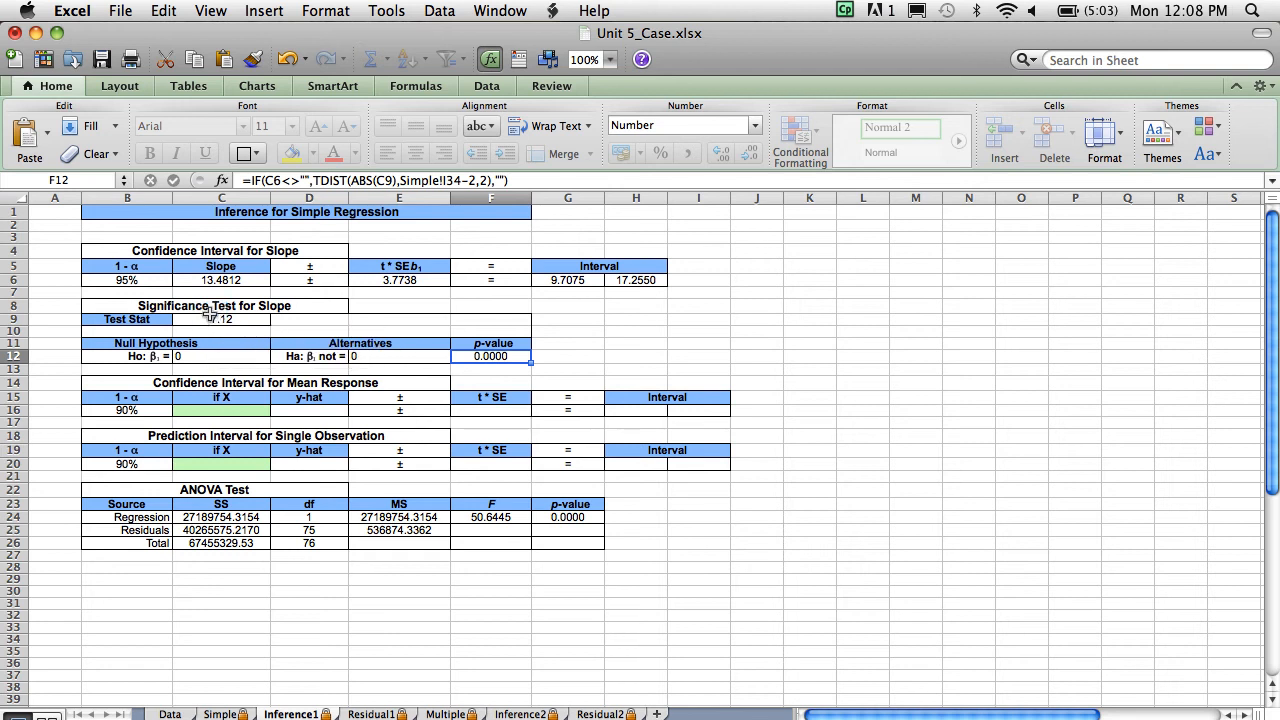
{"action": "left_click", "coordinate": [220, 320]}
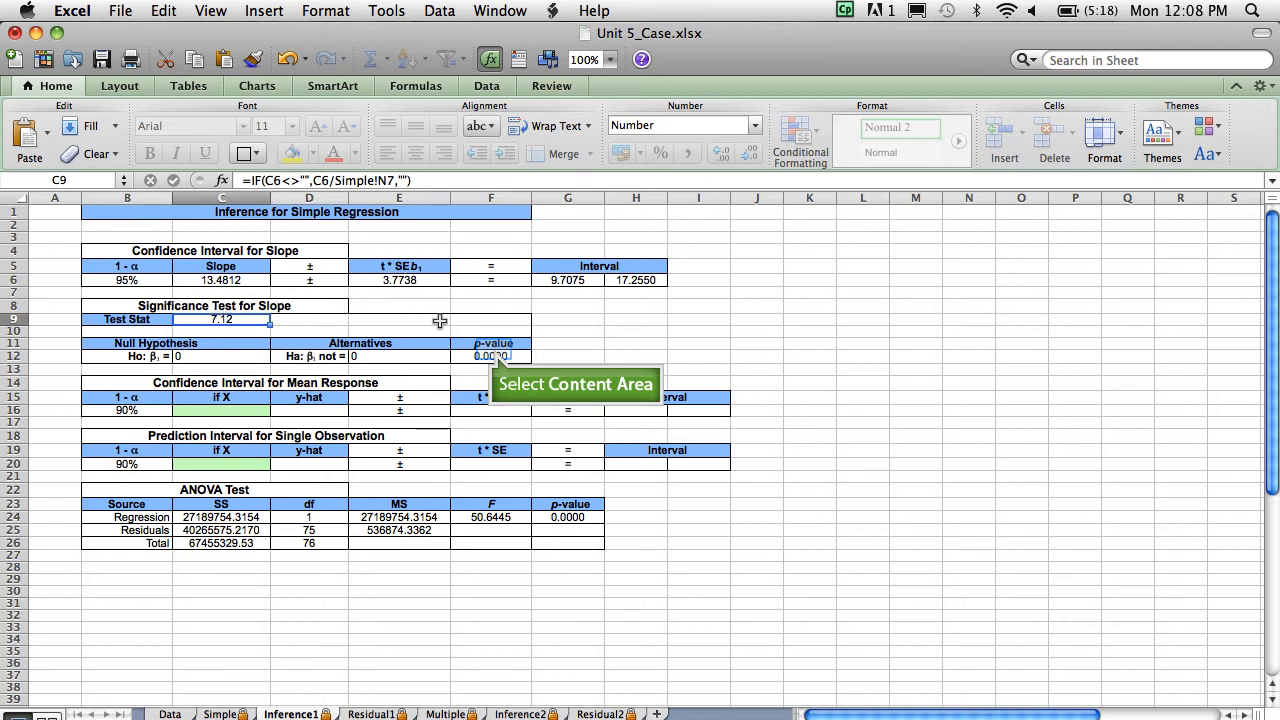
{"action": "left_click", "coordinate": [490, 356]}
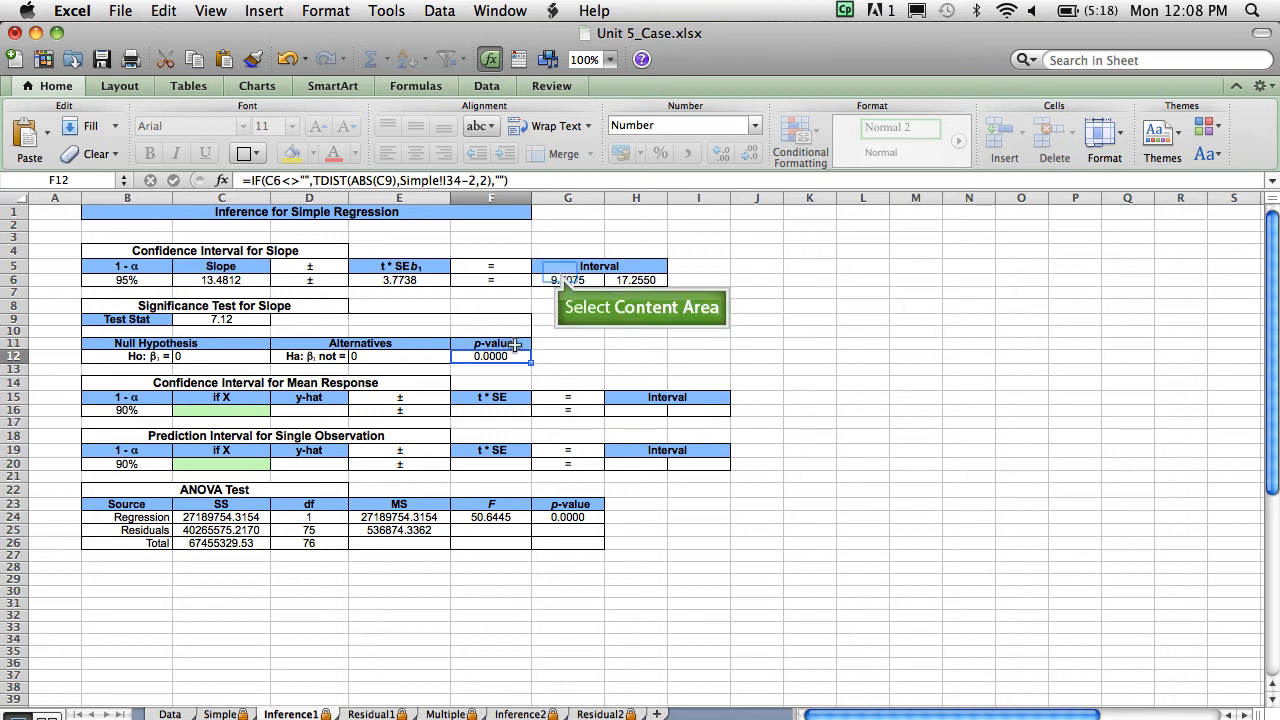
{"action": "left_click", "coordinate": [568, 280]}
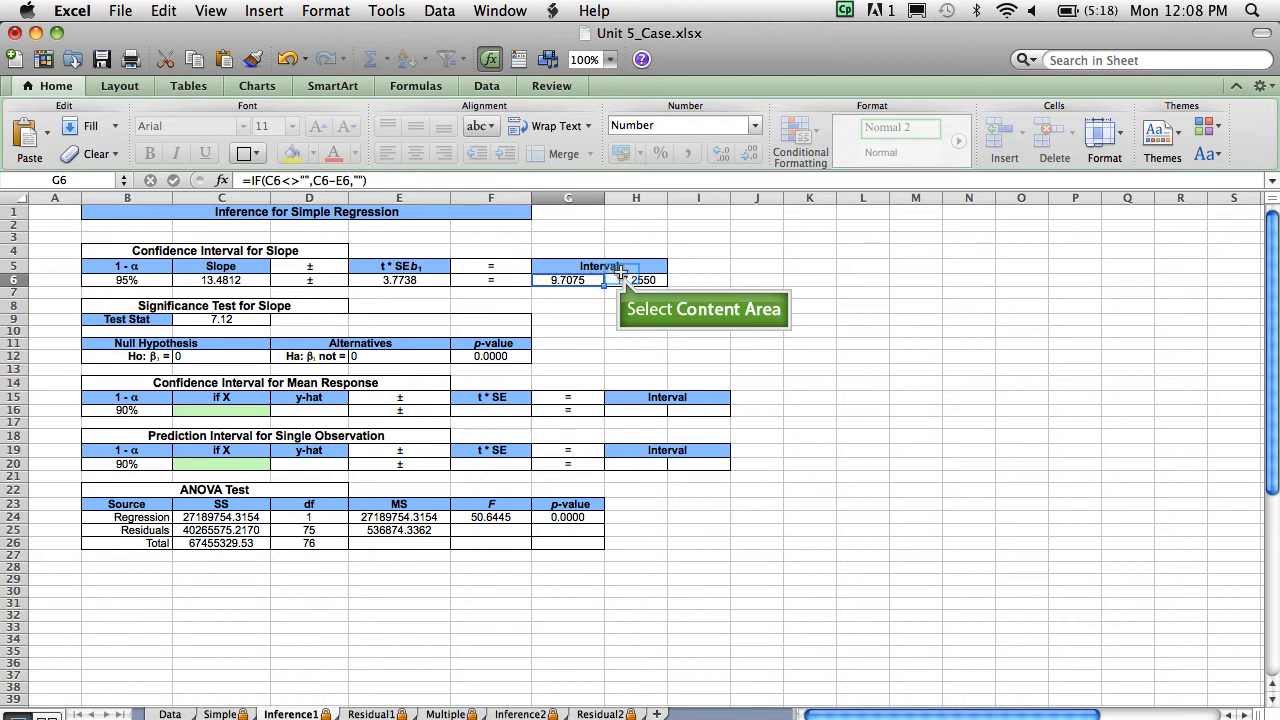
{"action": "left_click", "coordinate": [636, 280]}
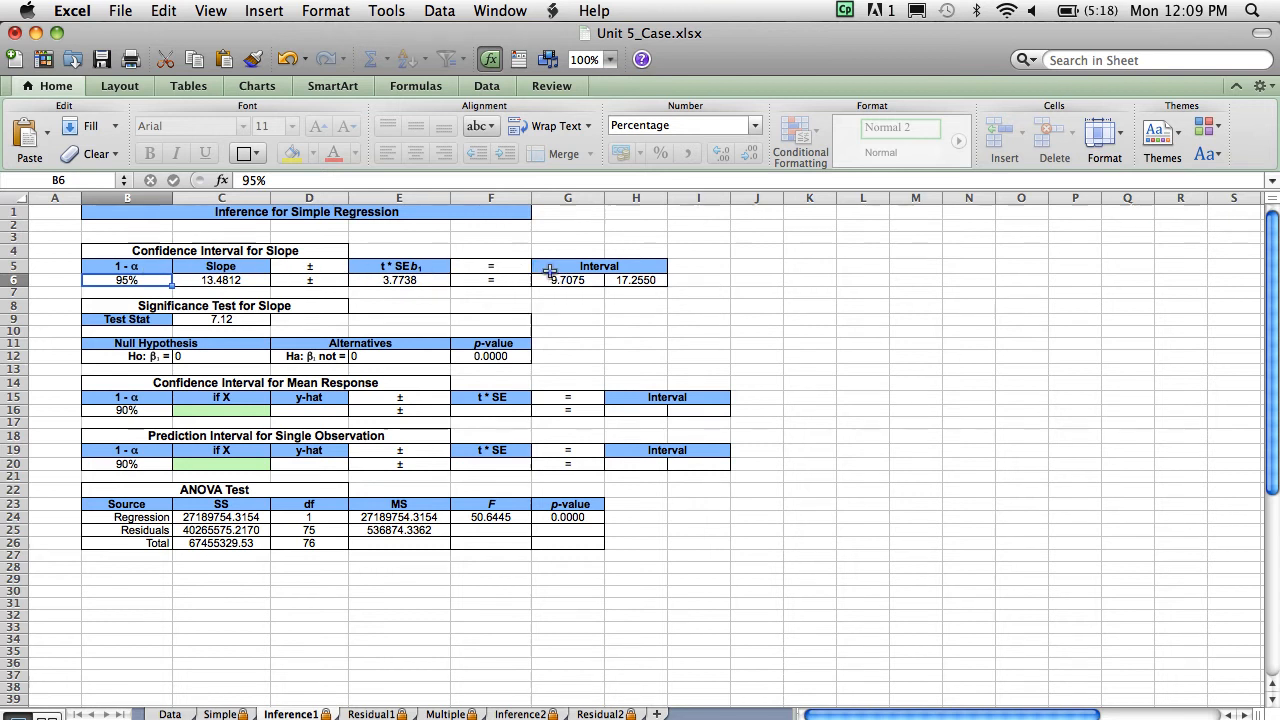
{"action": "left_click", "coordinate": [568, 280]}
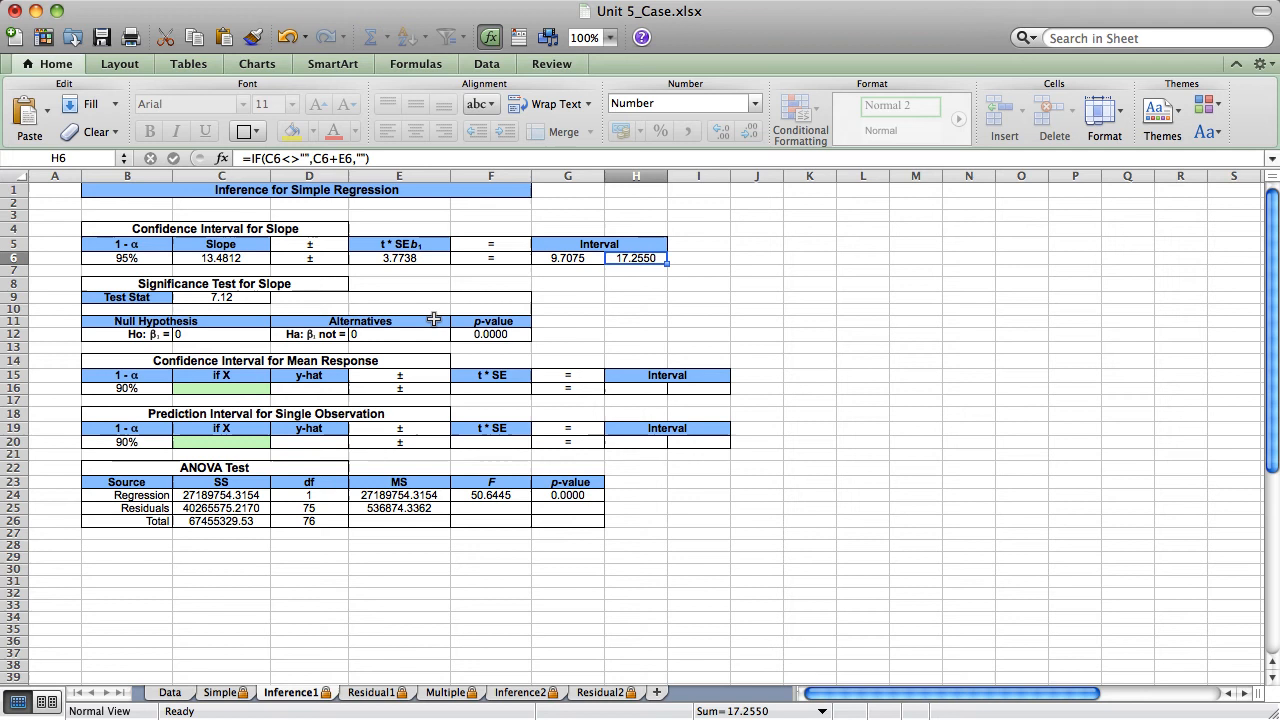
Review the upper interval bound, residual df, ANOVA F statistic and ANOVA p-value formulas.
{"action": "left_click", "coordinate": [308, 496]}
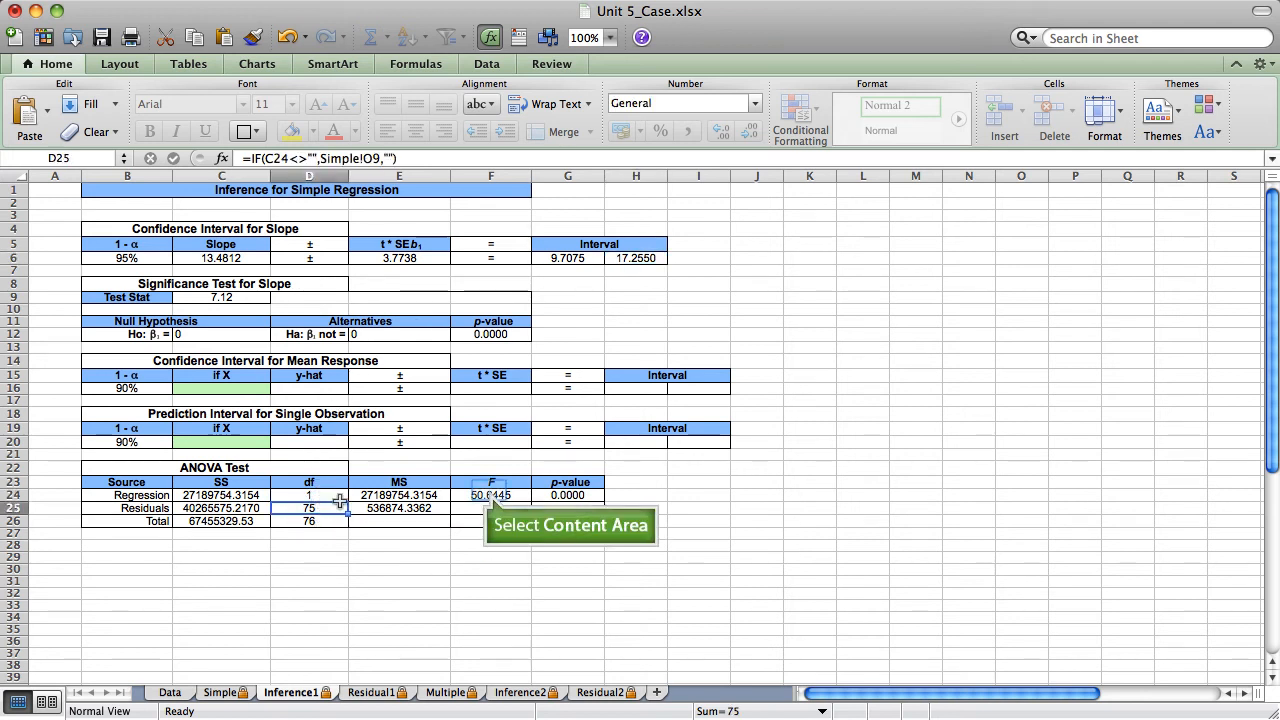
{"action": "left_click", "coordinate": [490, 496]}
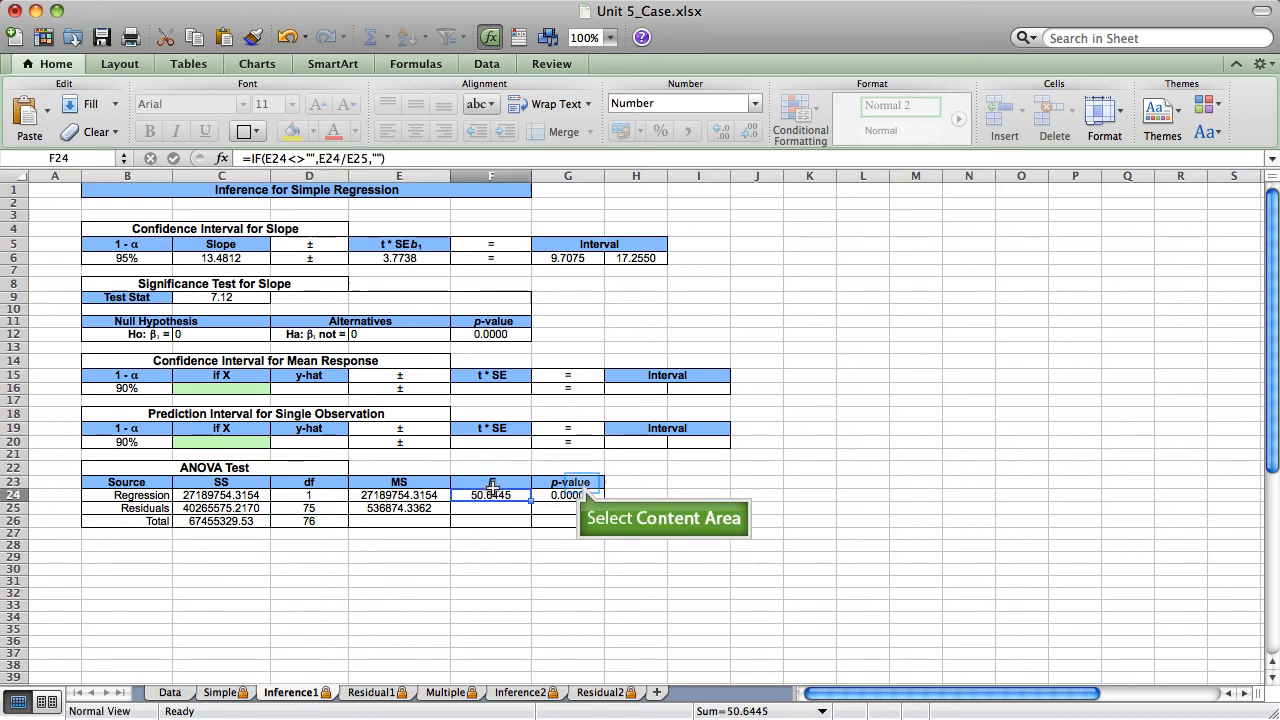
{"action": "left_click", "coordinate": [568, 496]}
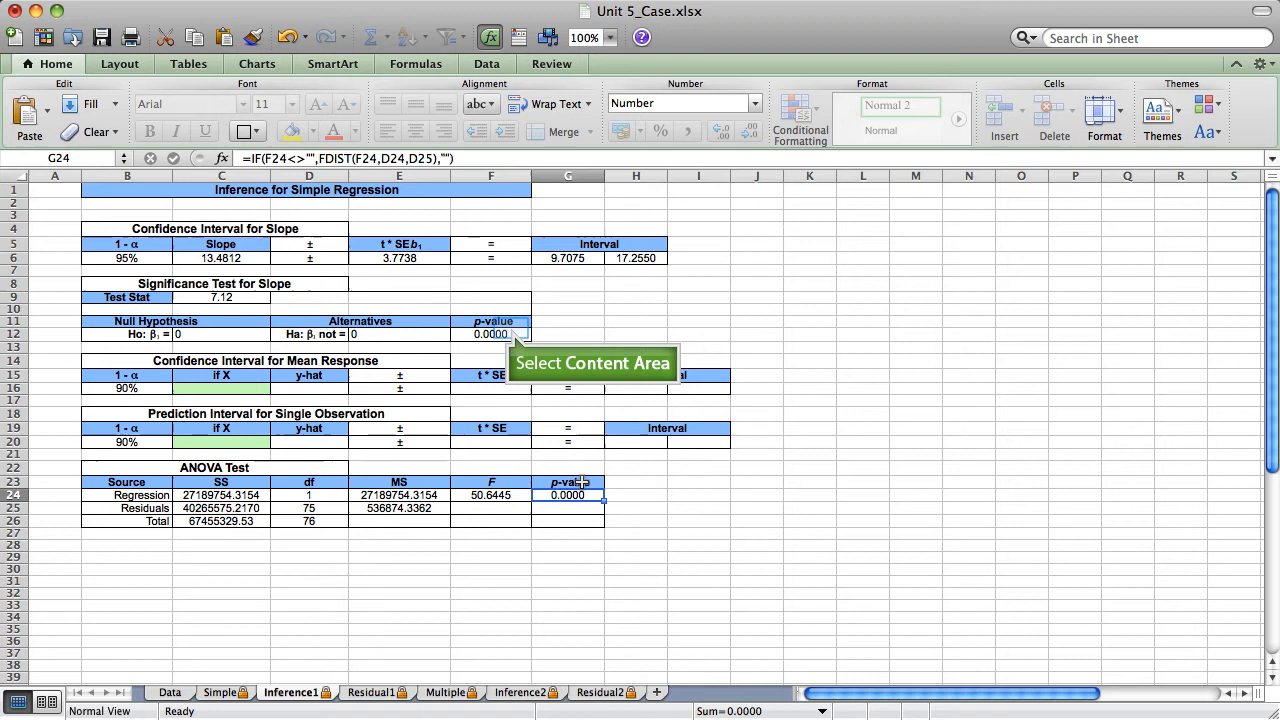
{"action": "mouse_move", "coordinate": [530, 448]}
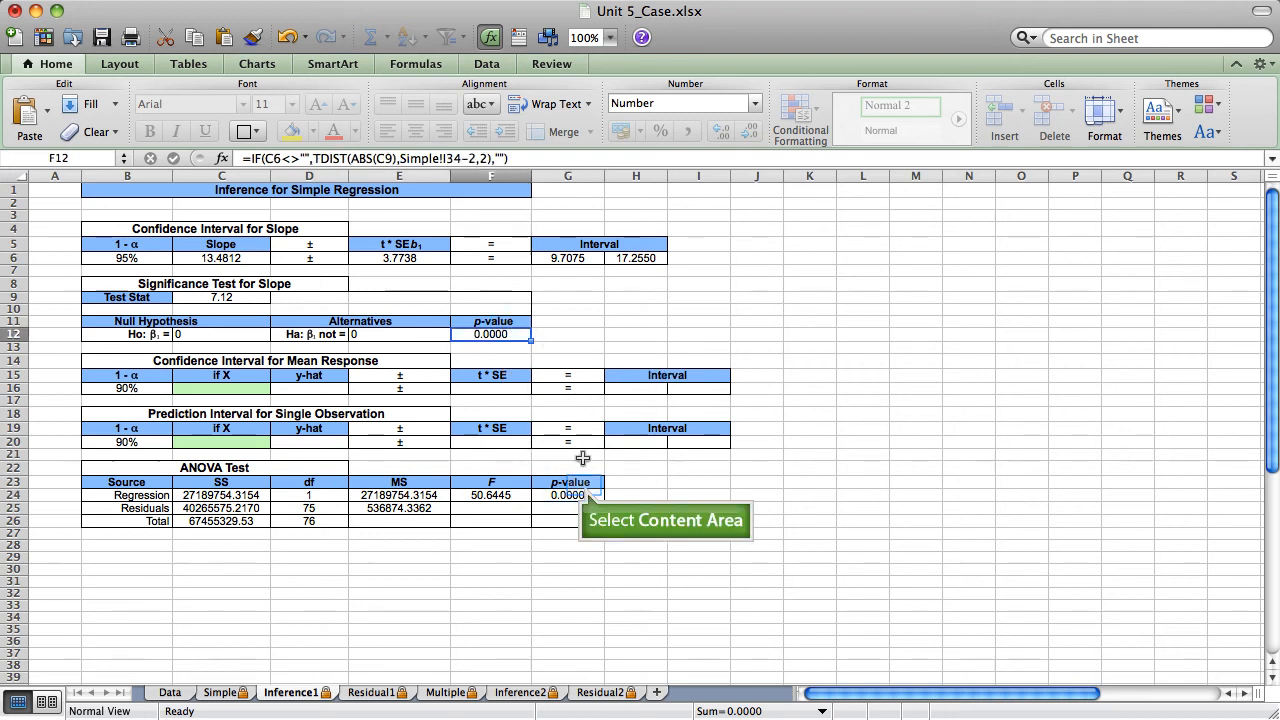
{"action": "left_click", "coordinate": [568, 496]}
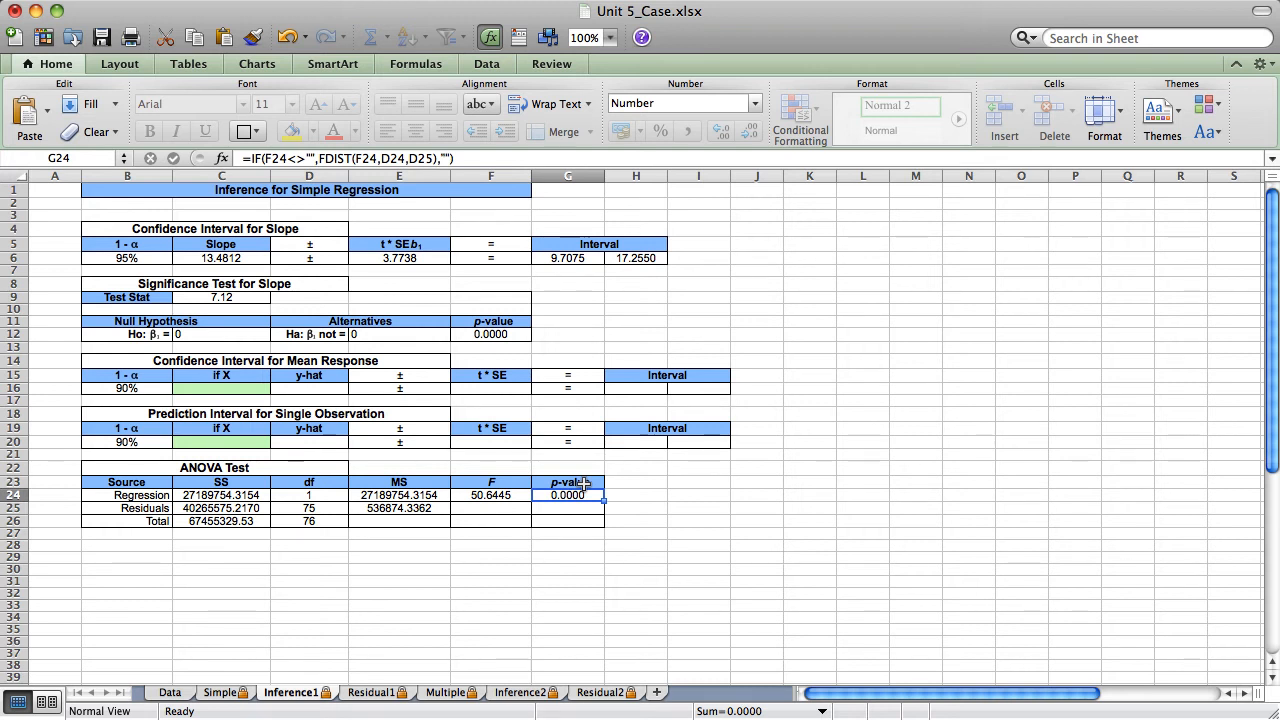
{"action": "mouse_move", "coordinate": [684, 500]}
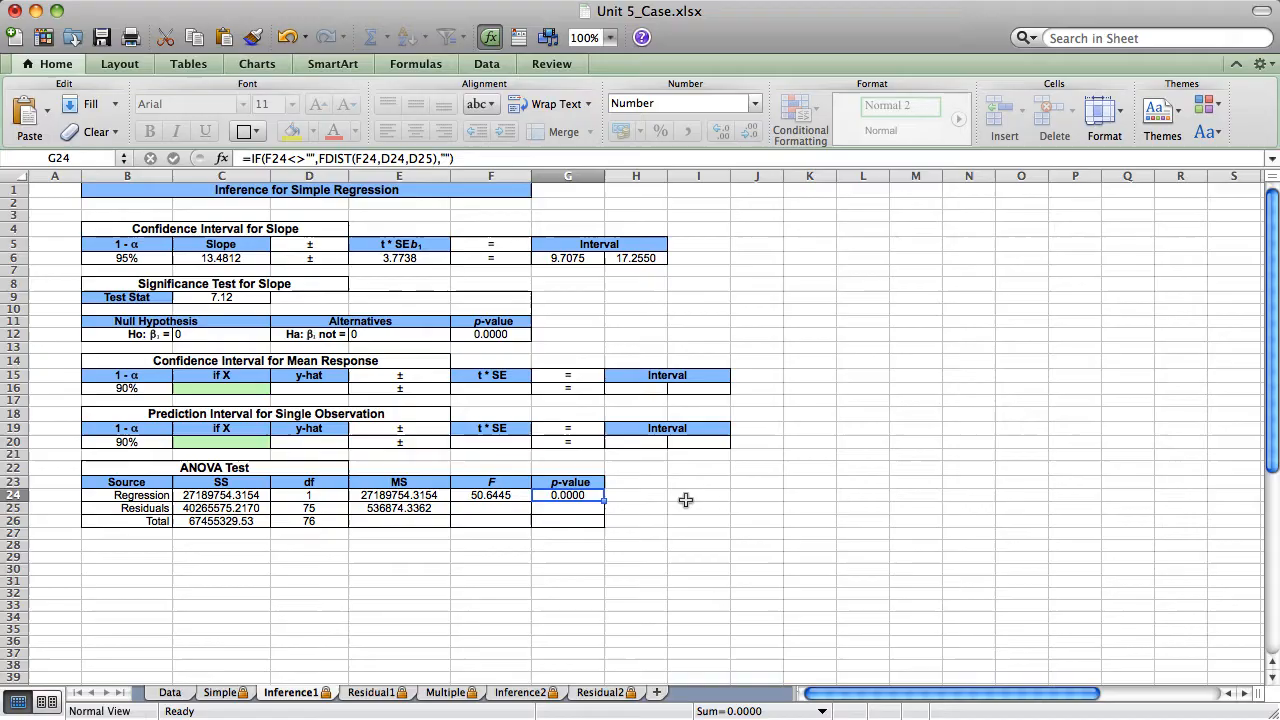
{"action": "left_click", "coordinate": [170, 692]}
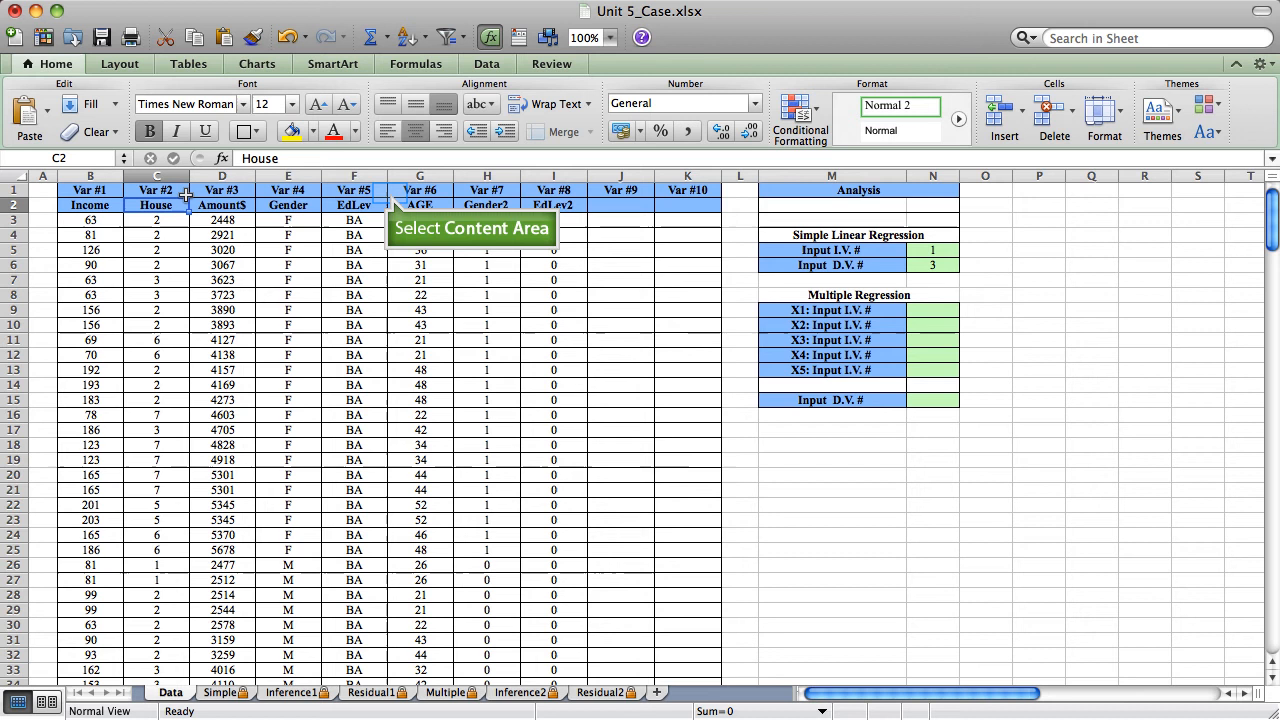
Enter predictors 1, 2, 6, 7, 8 and dependent variable 3 for the multiple regression.
{"action": "left_click", "coordinate": [420, 204]}
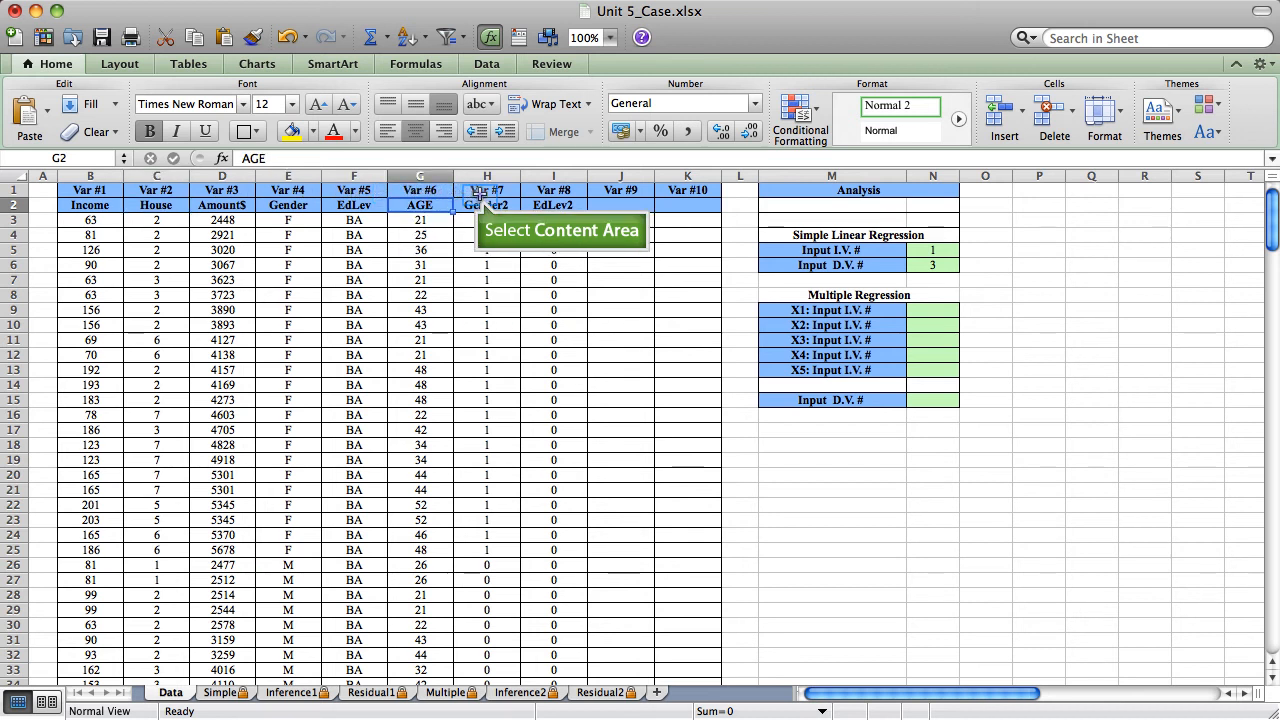
{"action": "left_click", "coordinate": [488, 204]}
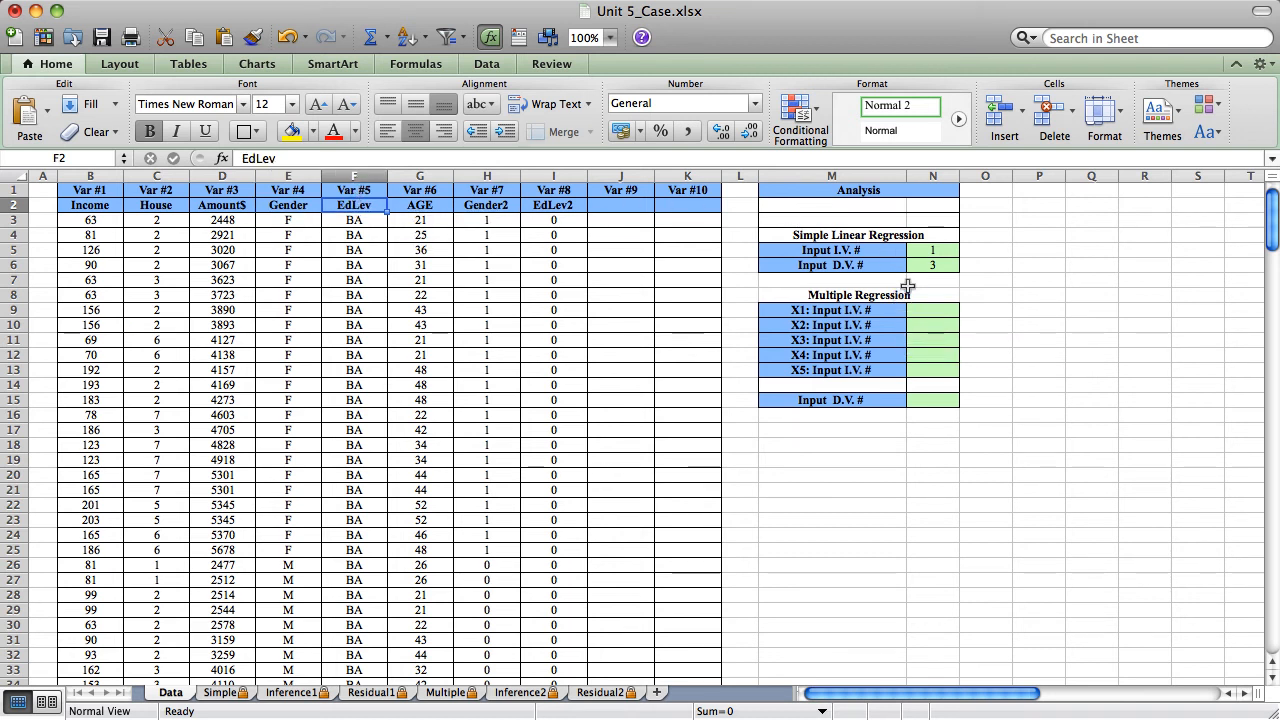
{"action": "left_click", "coordinate": [932, 310]}
{"action": "type", "text": "1"}
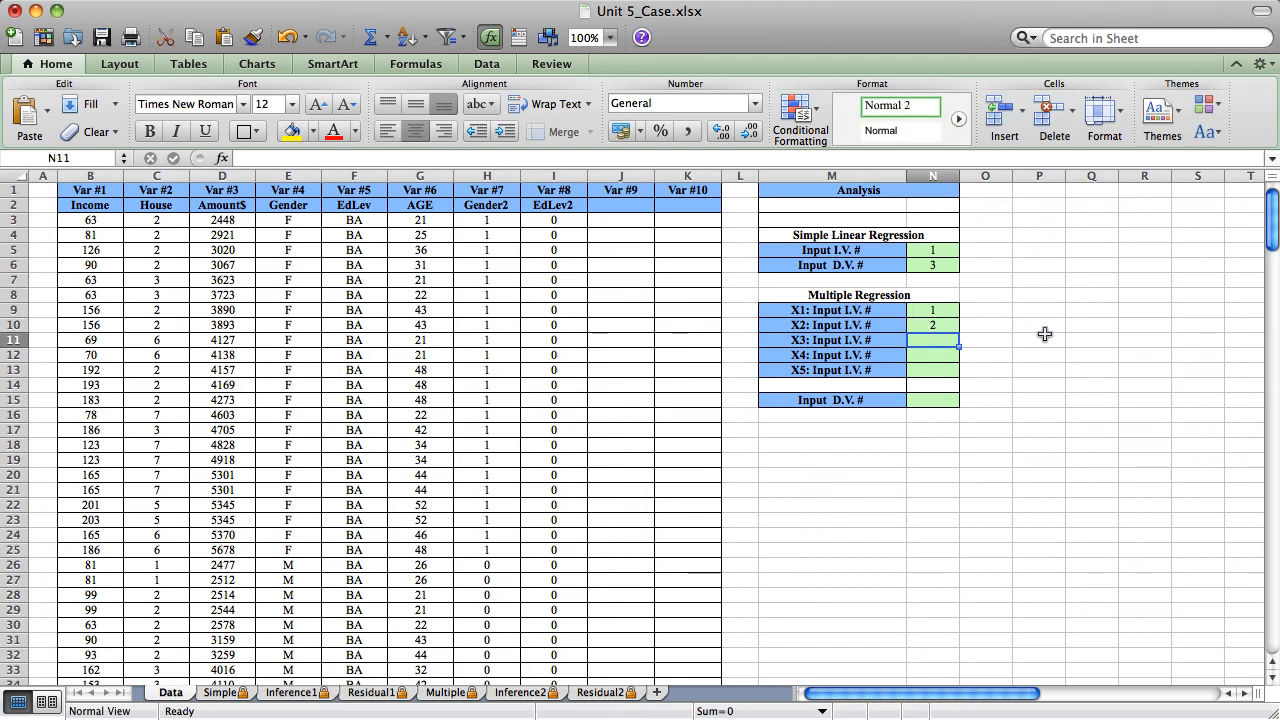
{"action": "type", "text": "6"}
{"action": "left_click", "coordinate": [934, 354]}
{"action": "type", "text": "7"}
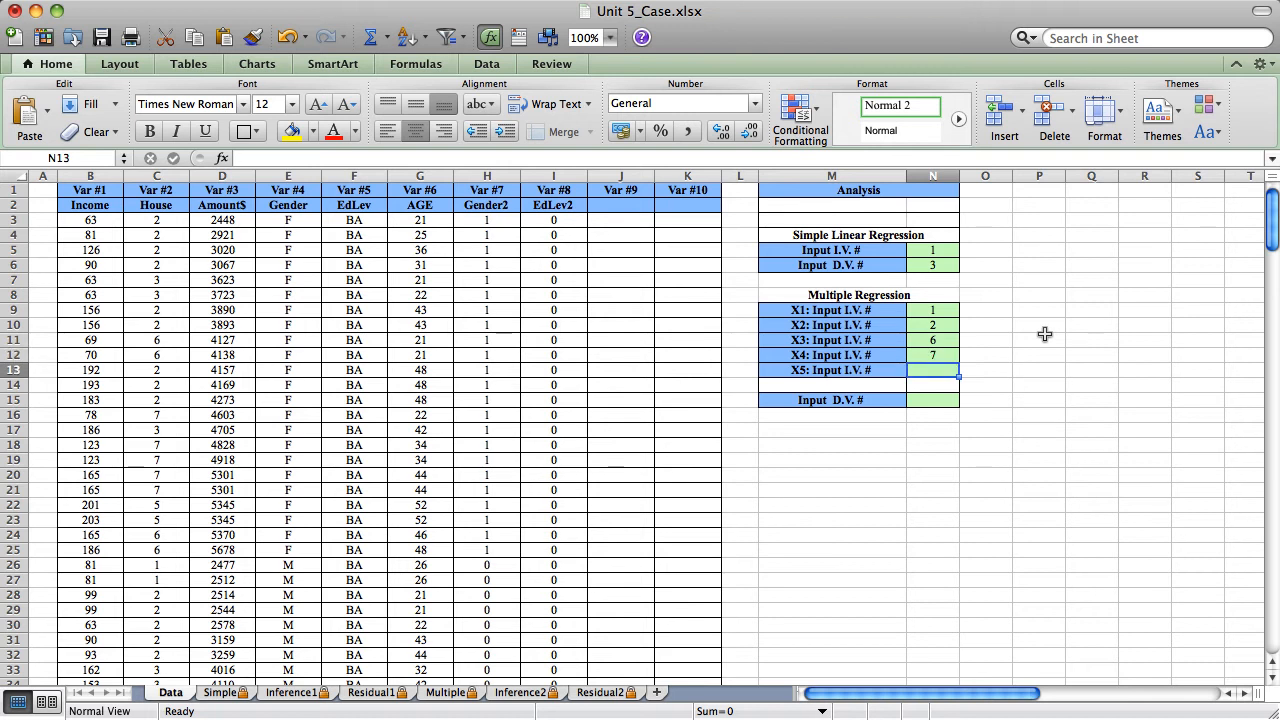
{"action": "type", "text": "8"}
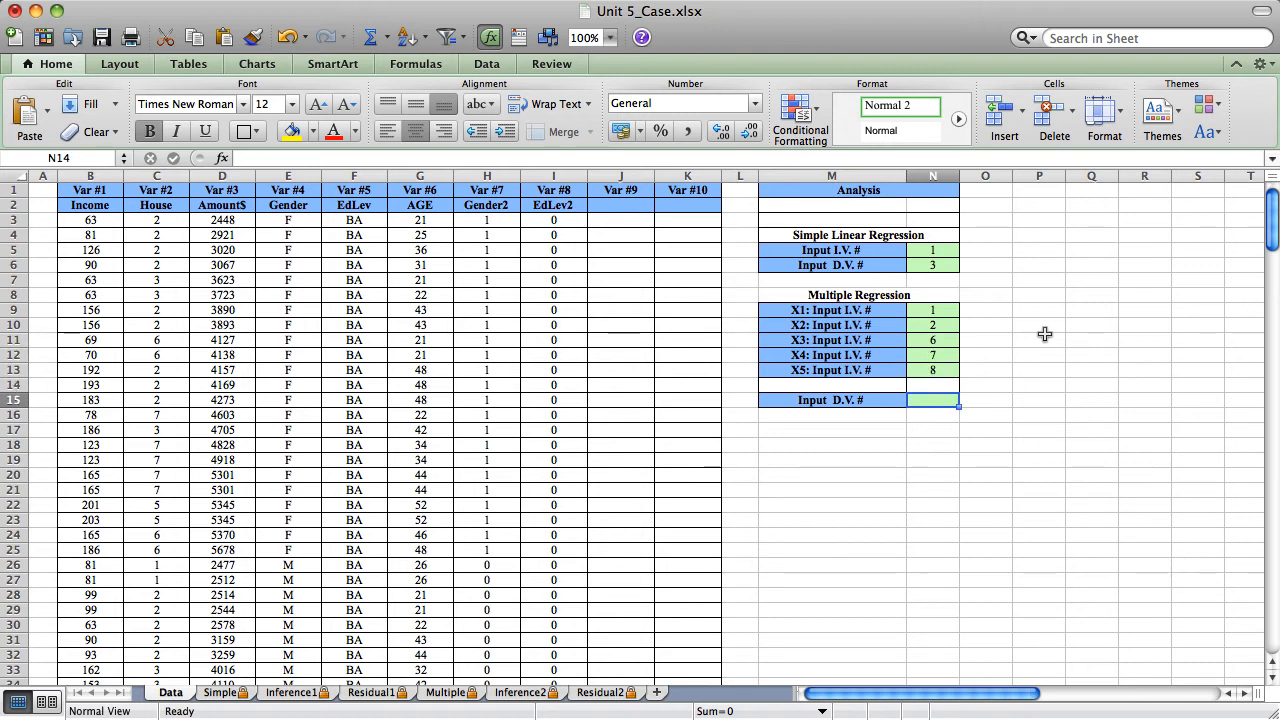
{"action": "type", "text": "3"}
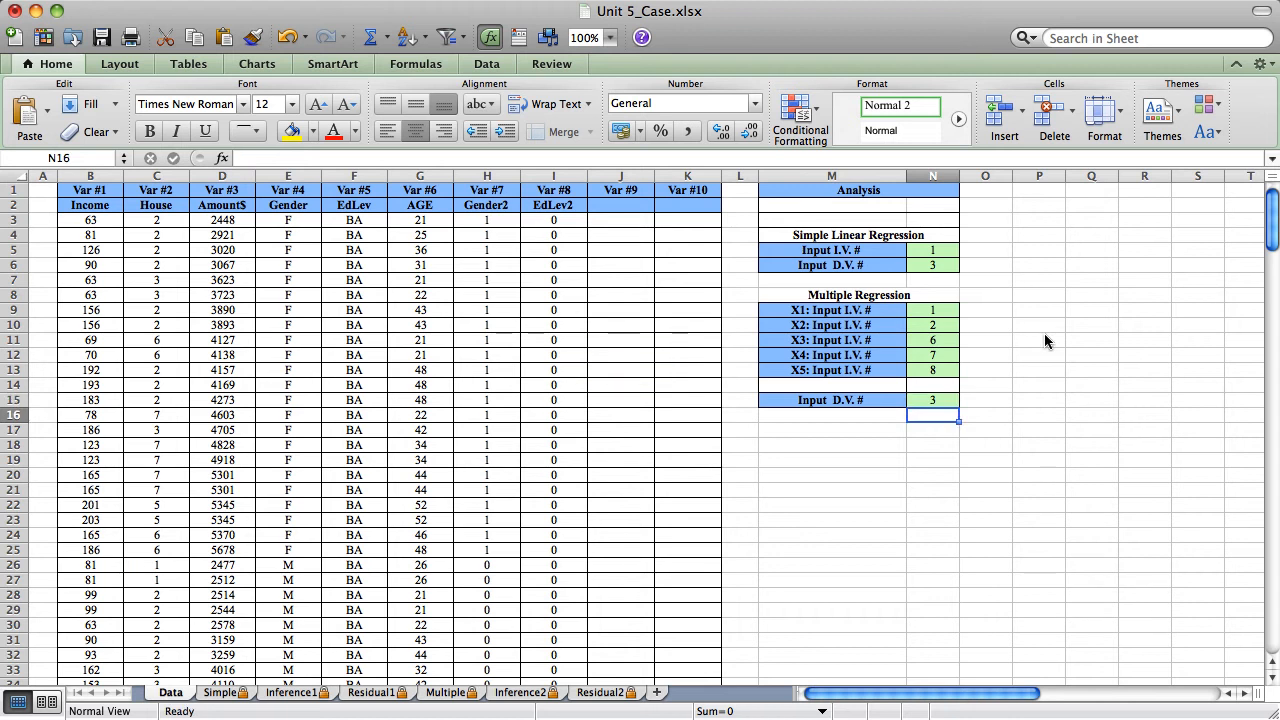
{"action": "mouse_move", "coordinate": [520, 692]}
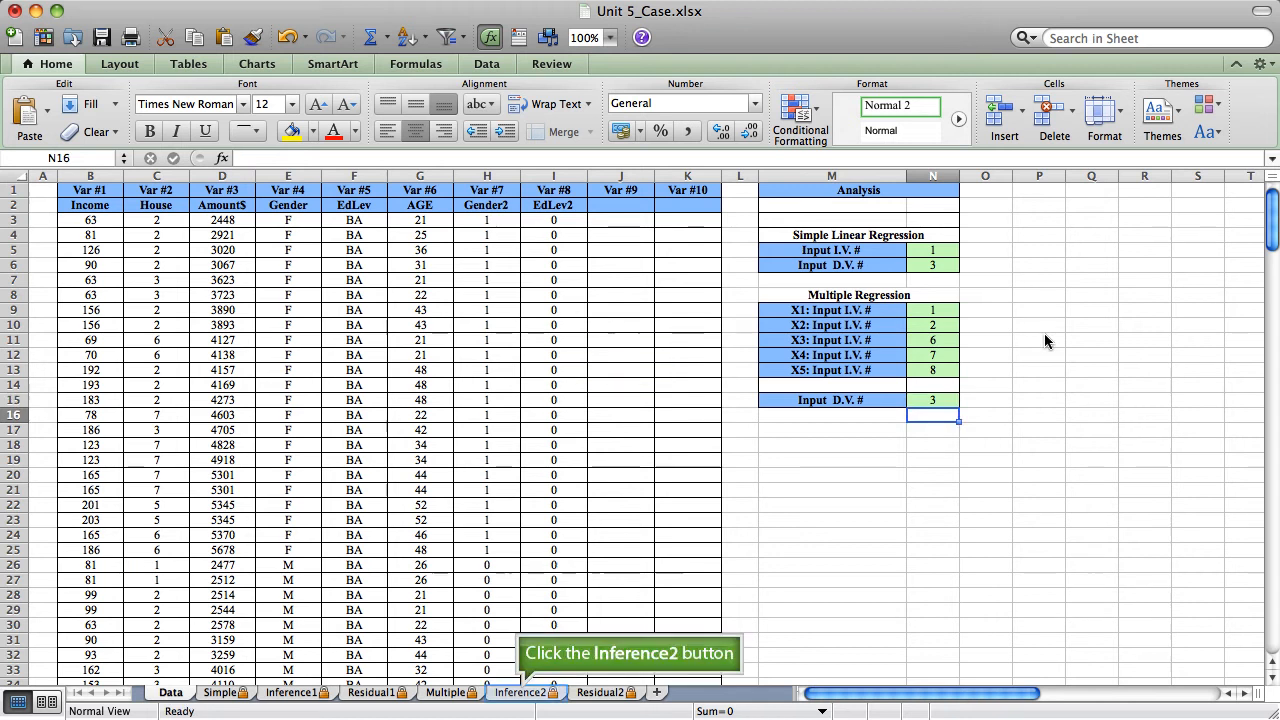
{"action": "mouse_move", "coordinate": [696, 404]}
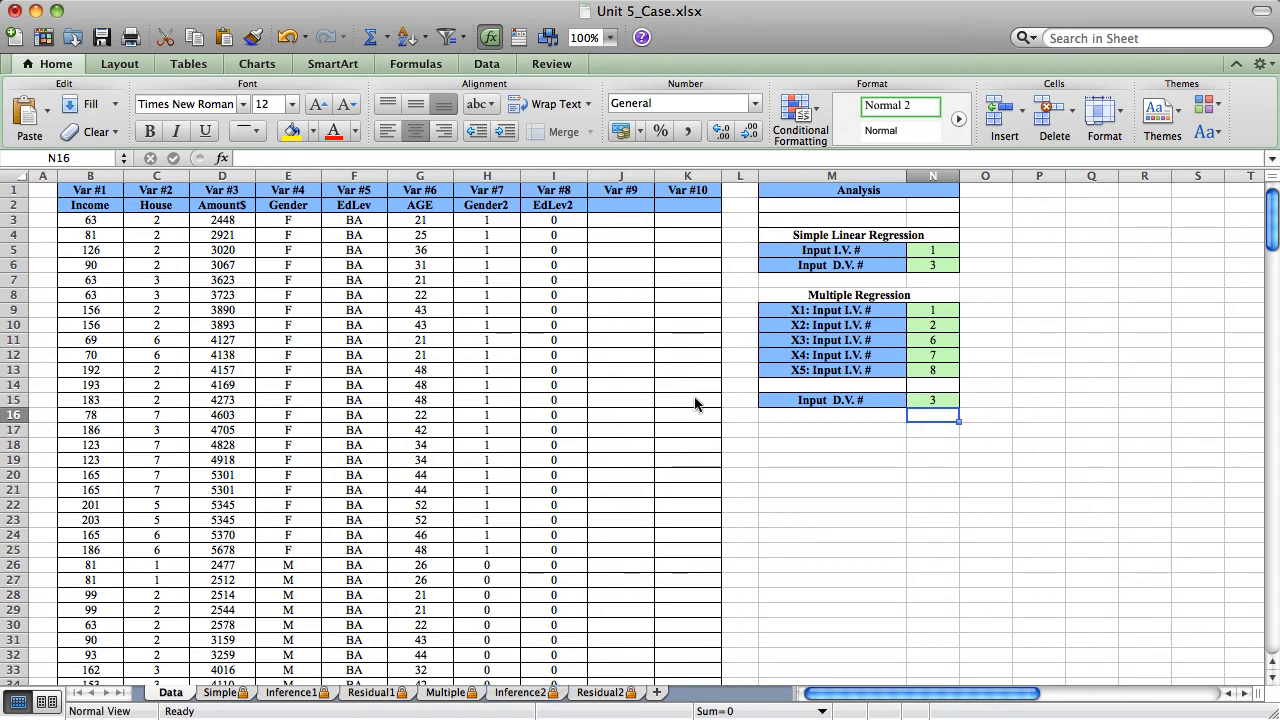
On Inference2, inspect the slopes table and note AGE's p-value 0.5555.
{"action": "left_click", "coordinate": [520, 692]}
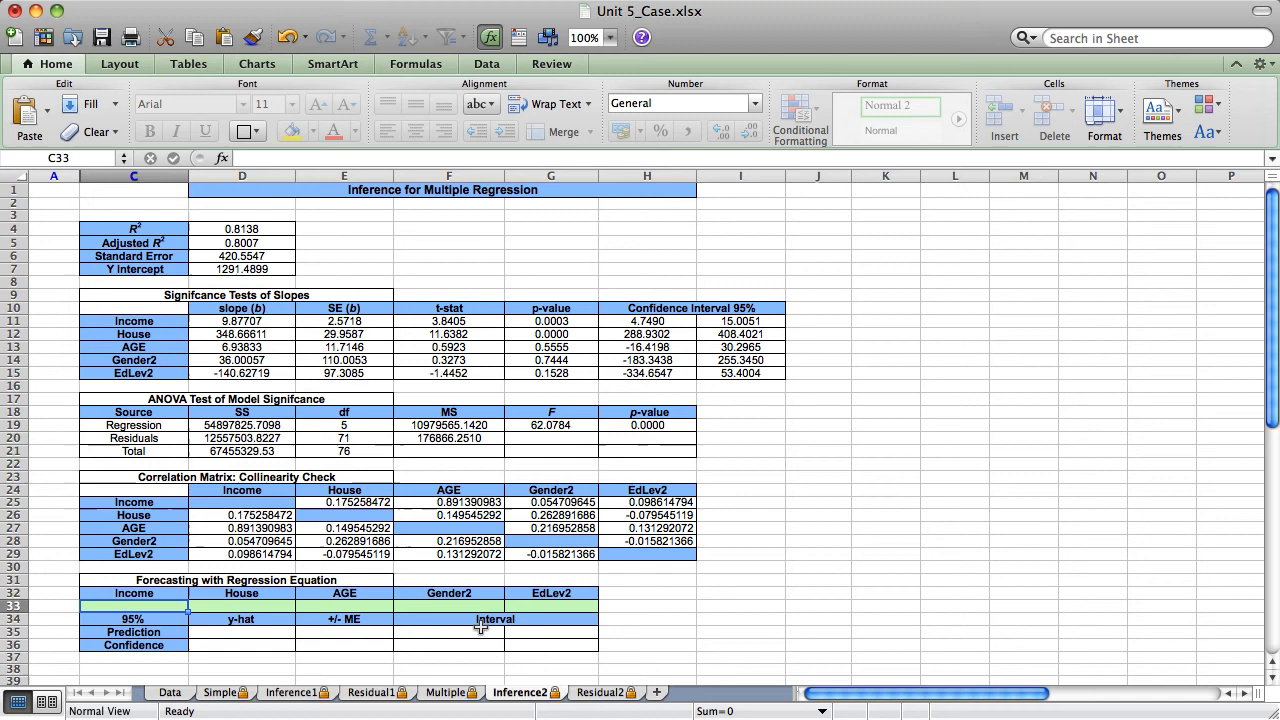
{"action": "left_click", "coordinate": [448, 502]}
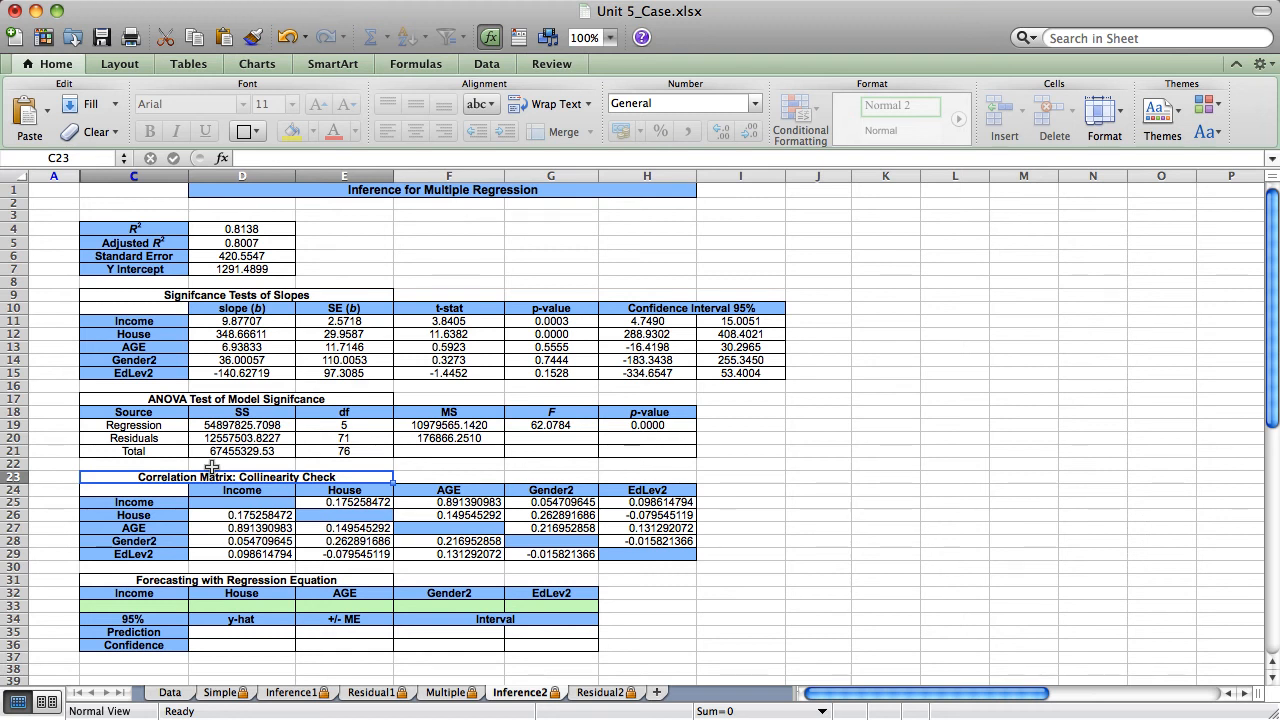
{"action": "mouse_move", "coordinate": [132, 348]}
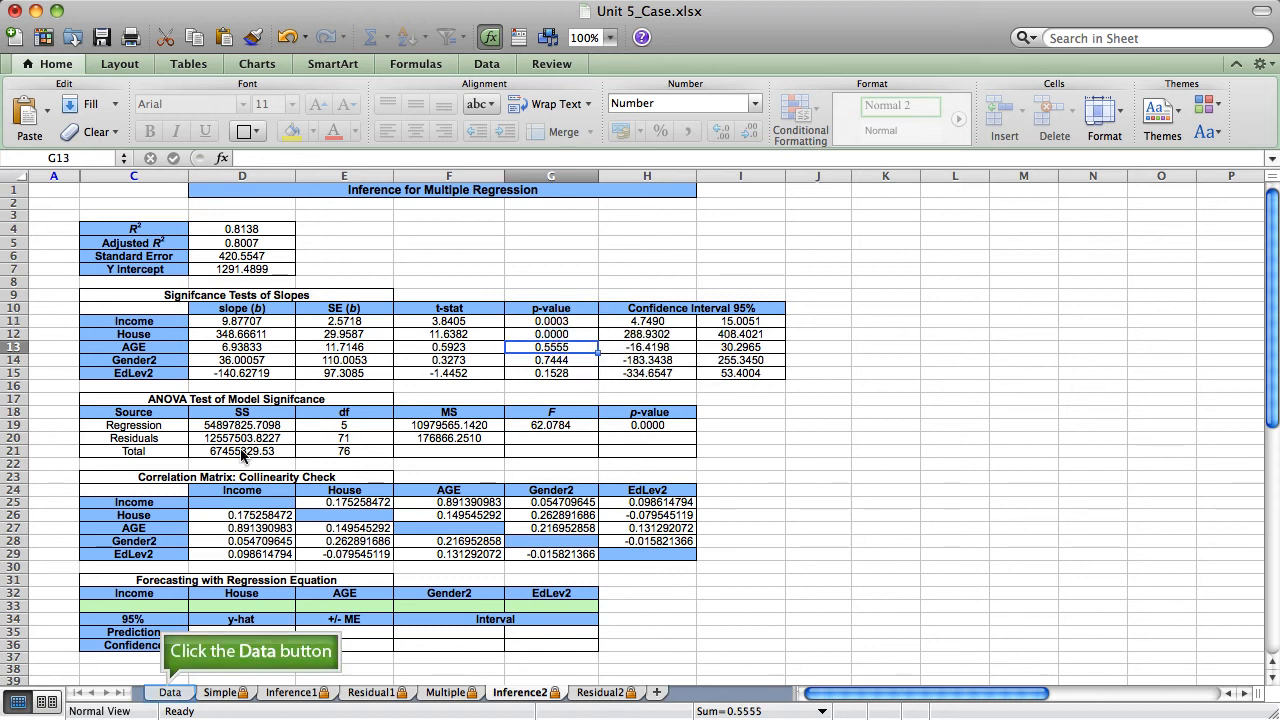
On the Data sheet, set X3 to 7 and X4 to 8 so AGE is dropped.
{"action": "left_click", "coordinate": [168, 692]}
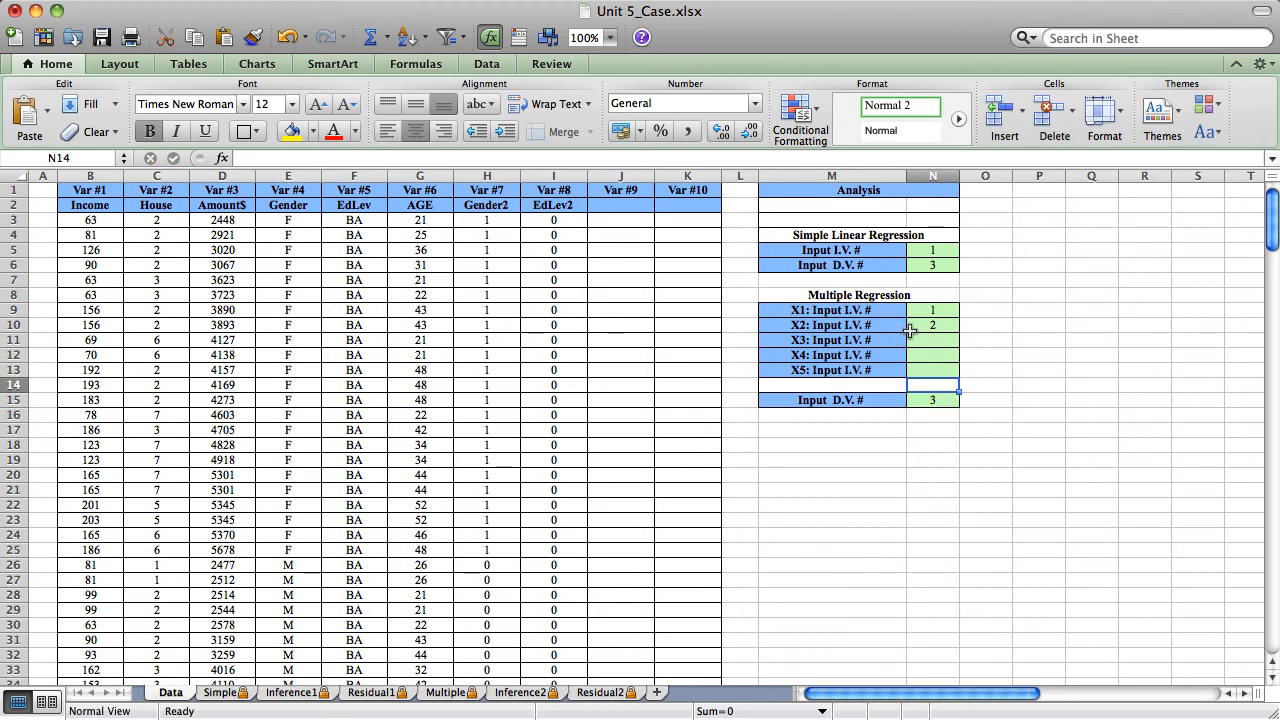
{"action": "type", "text": "7"}
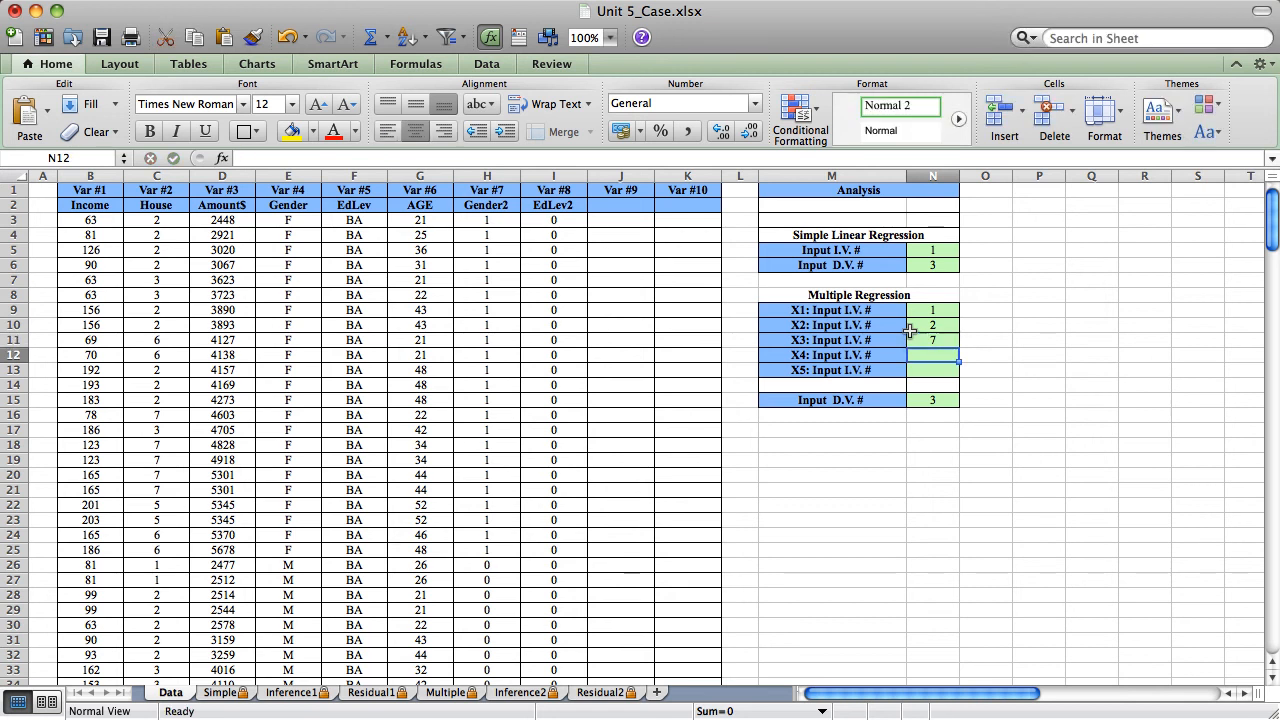
{"action": "type", "text": "8"}
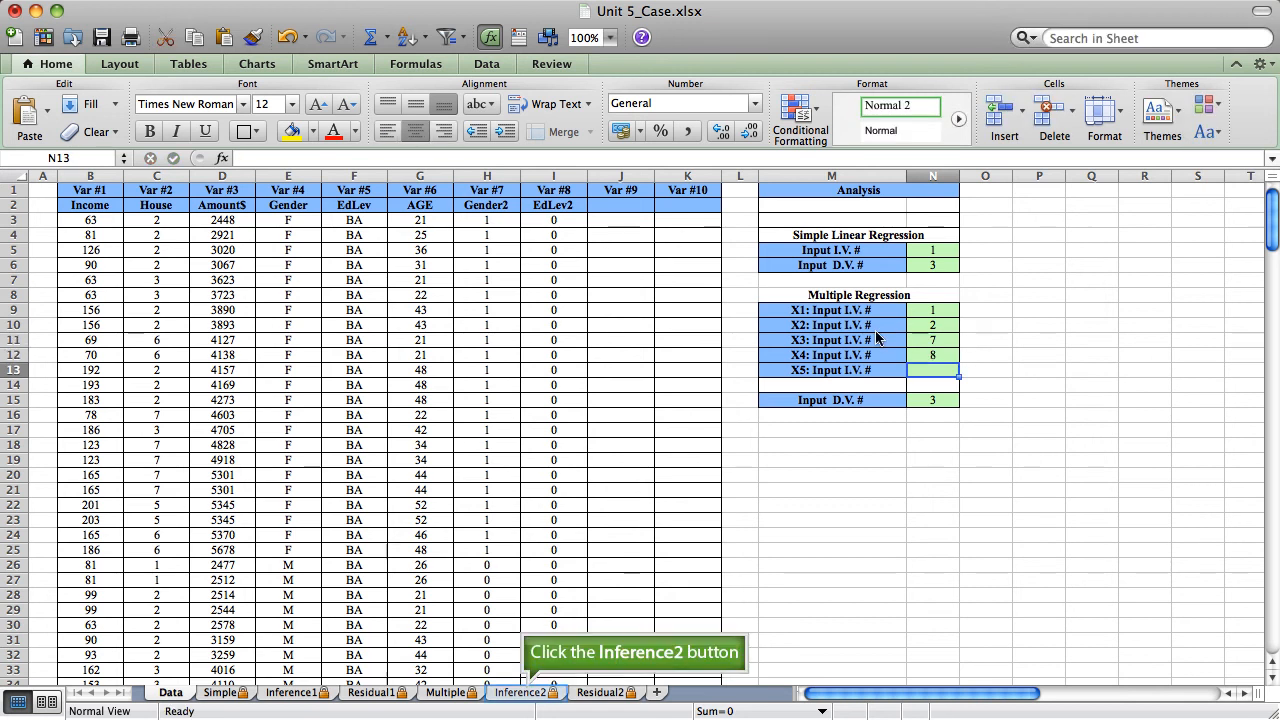
On Inference2, note Gender2's slope p-value 0.5444 and return to the Data sheet.
{"action": "left_click", "coordinate": [520, 692]}
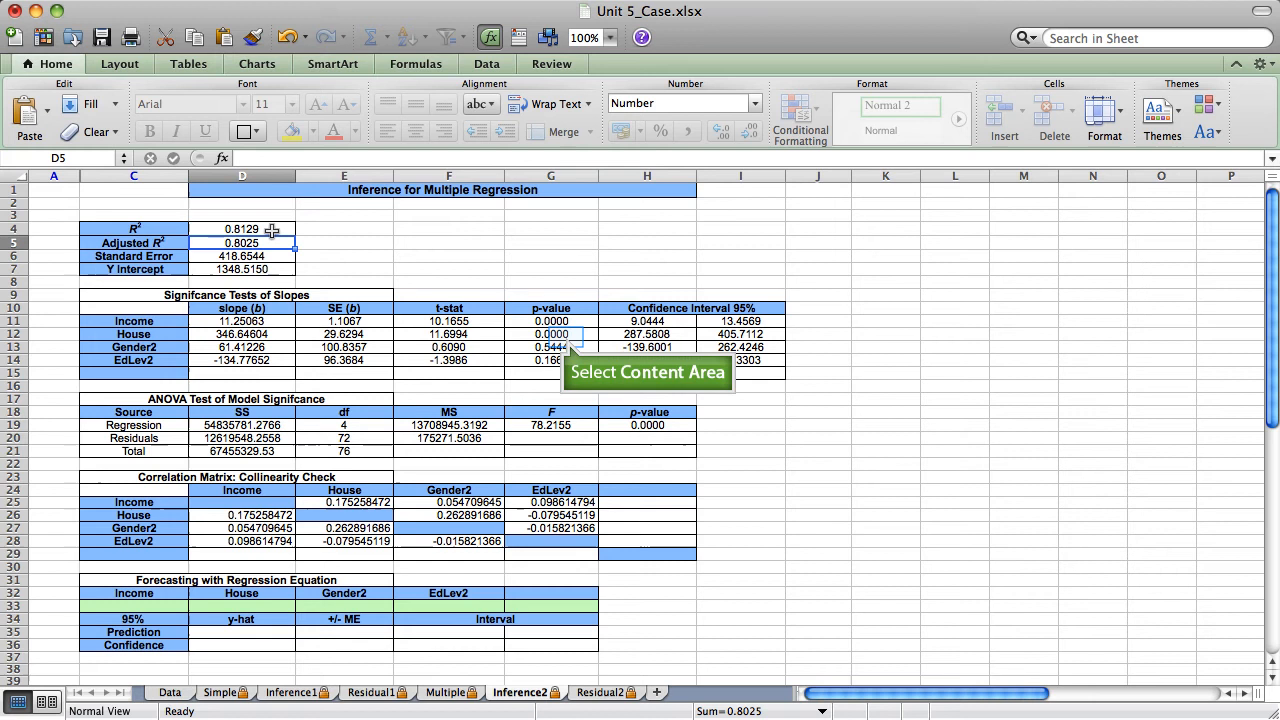
{"action": "mouse_move", "coordinate": [540, 284]}
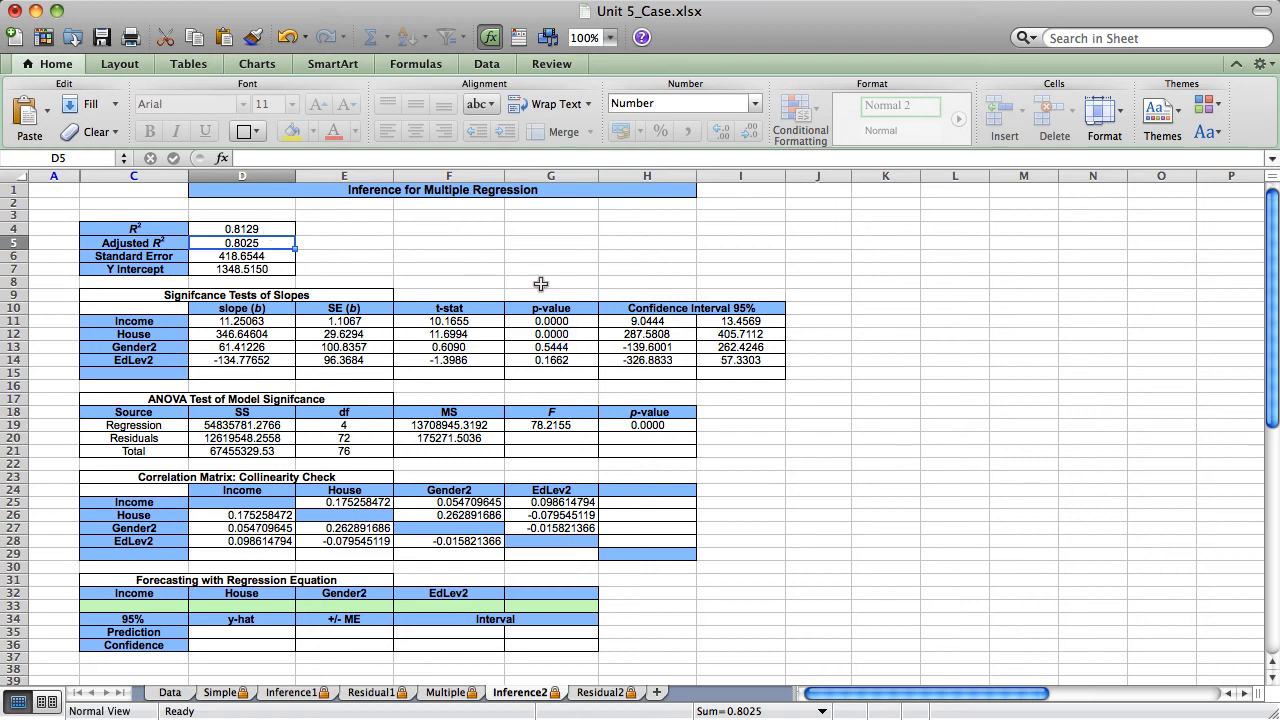
{"action": "left_click", "coordinate": [552, 348]}
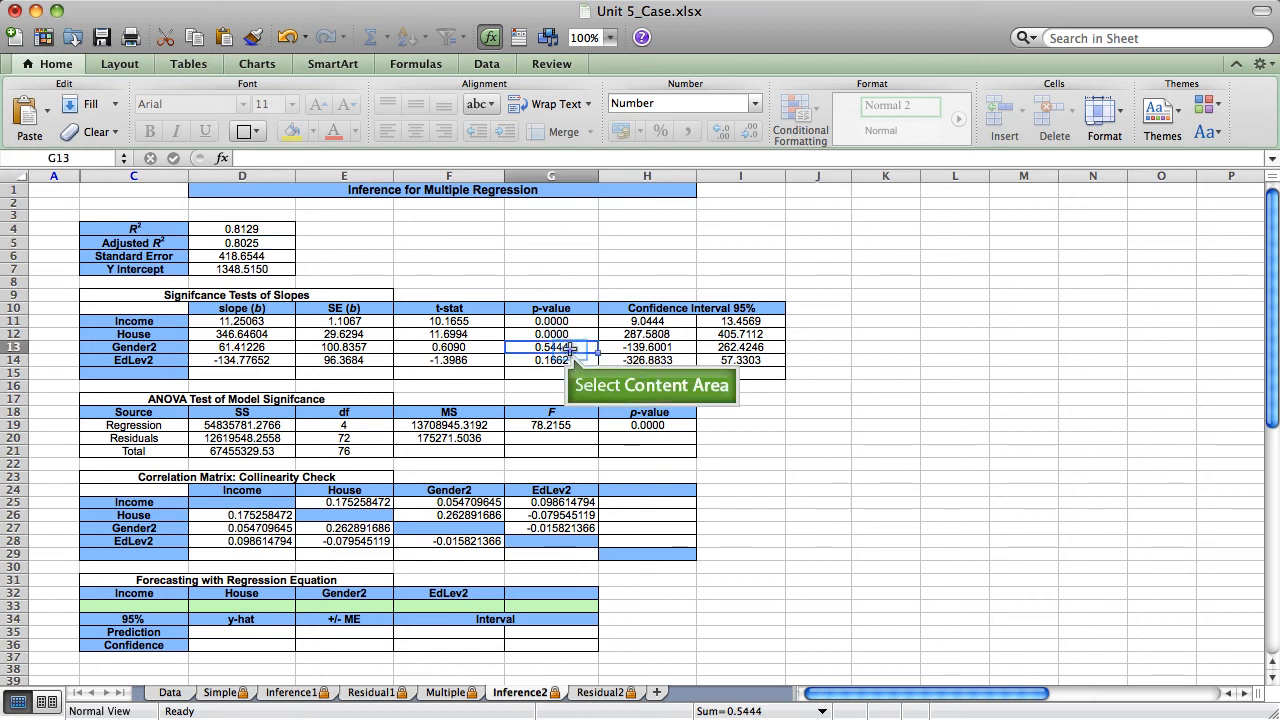
{"action": "left_click", "coordinate": [552, 360]}
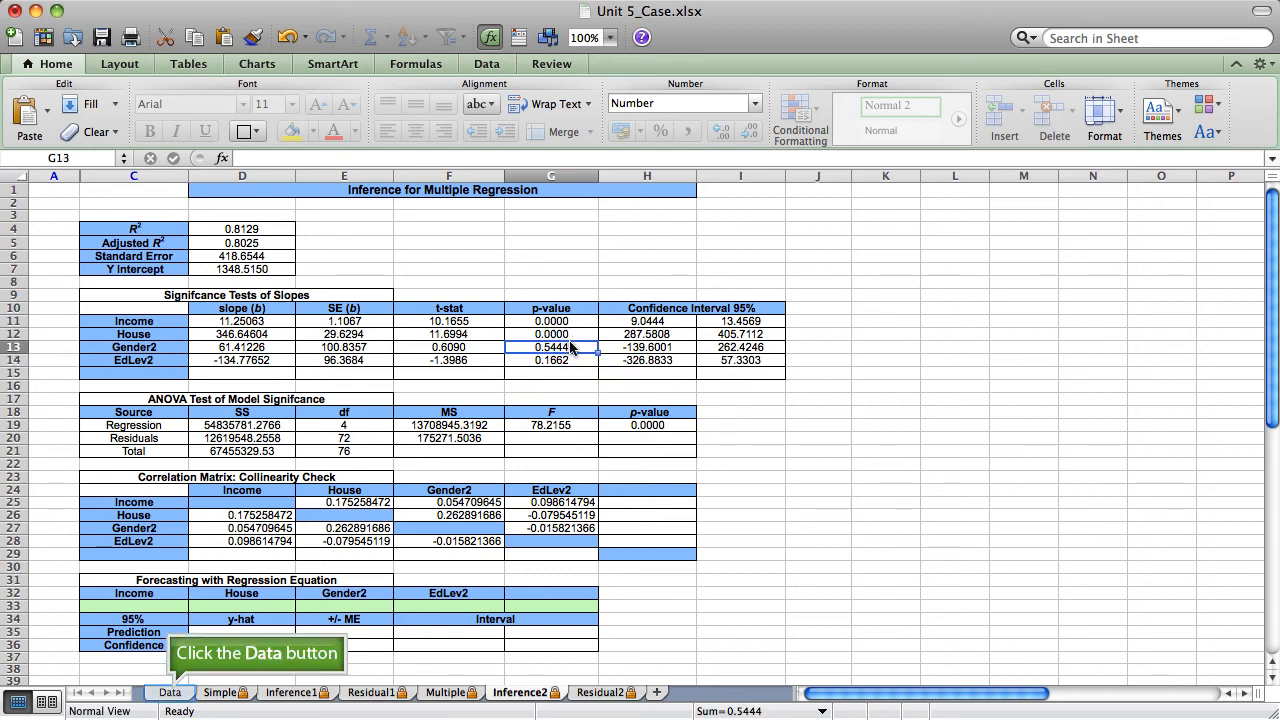
{"action": "mouse_move", "coordinate": [330, 398]}
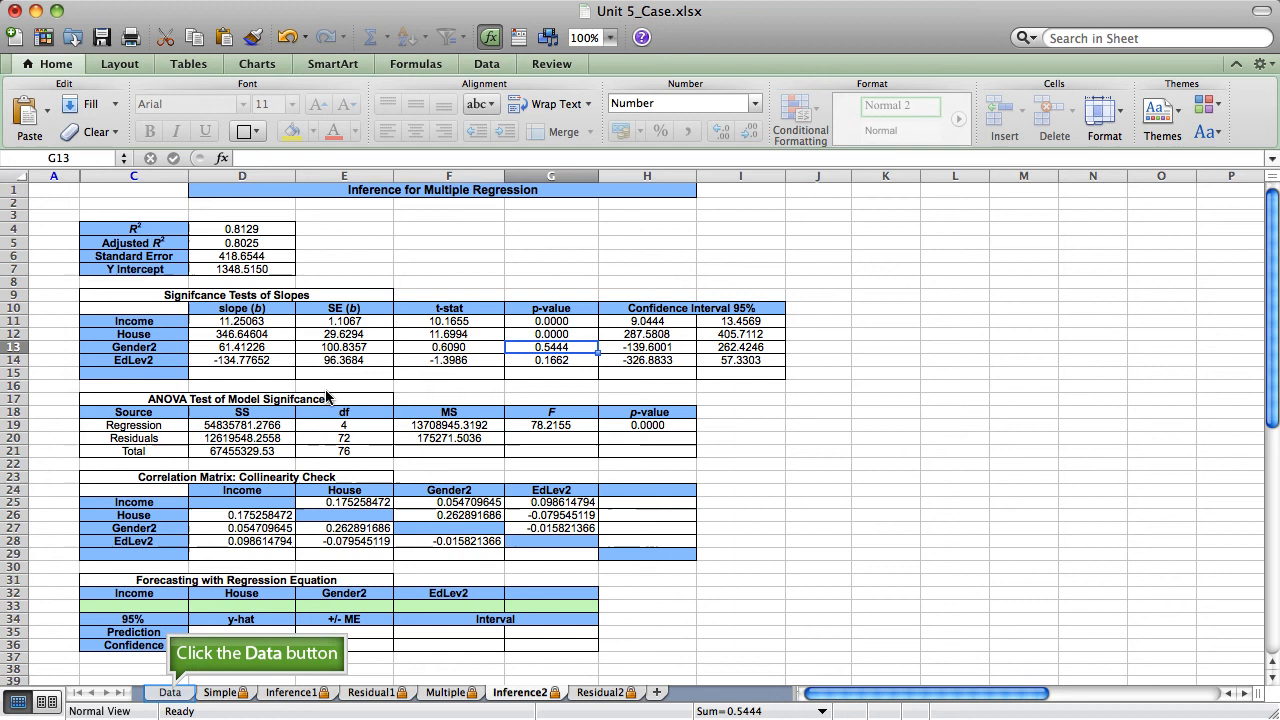
{"action": "left_click", "coordinate": [168, 692]}
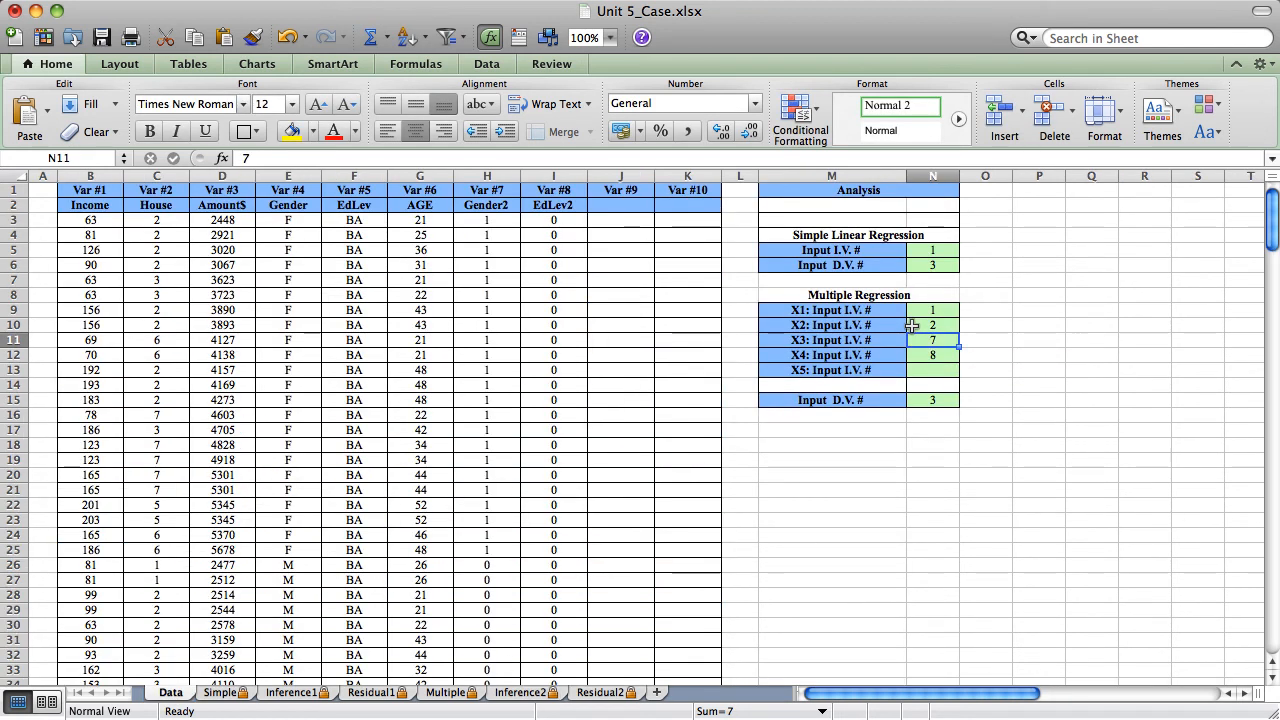
Set X3 to 8, check adjusted R² 0.8042 and EdLev2 p-value 0.1651, and return to Data.
{"action": "type", "text": "8"}
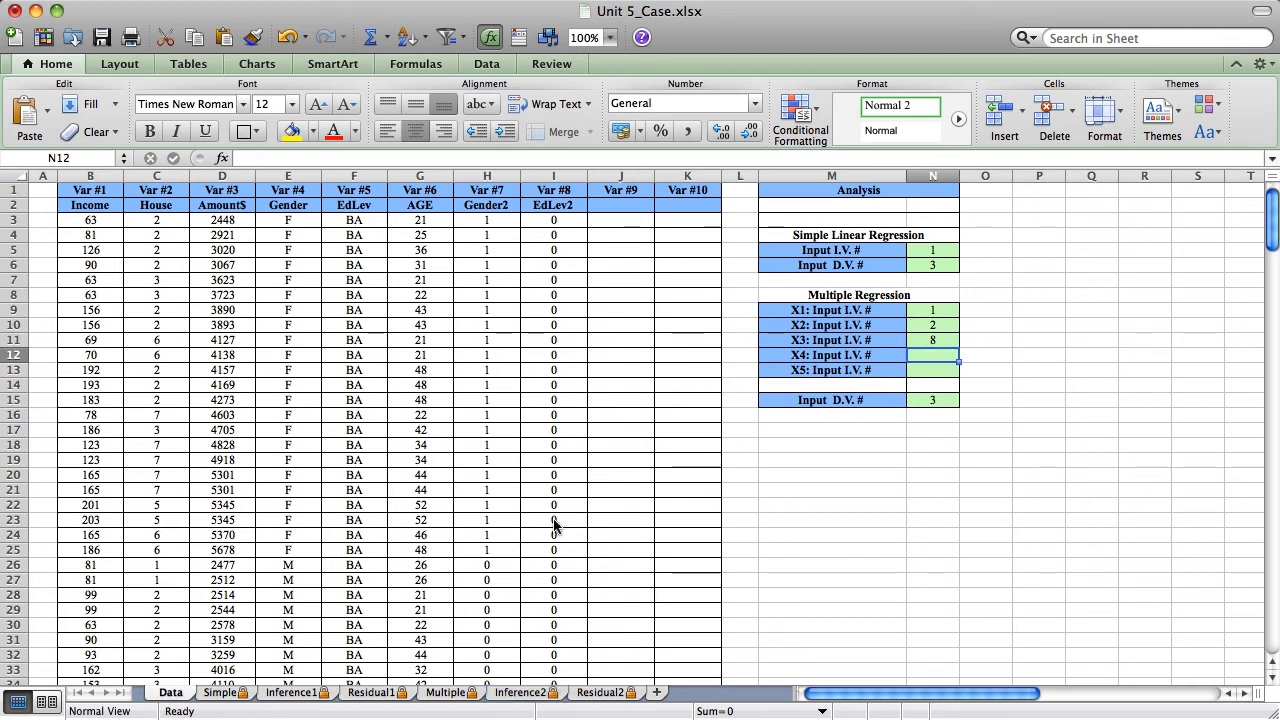
{"action": "left_click", "coordinate": [520, 692]}
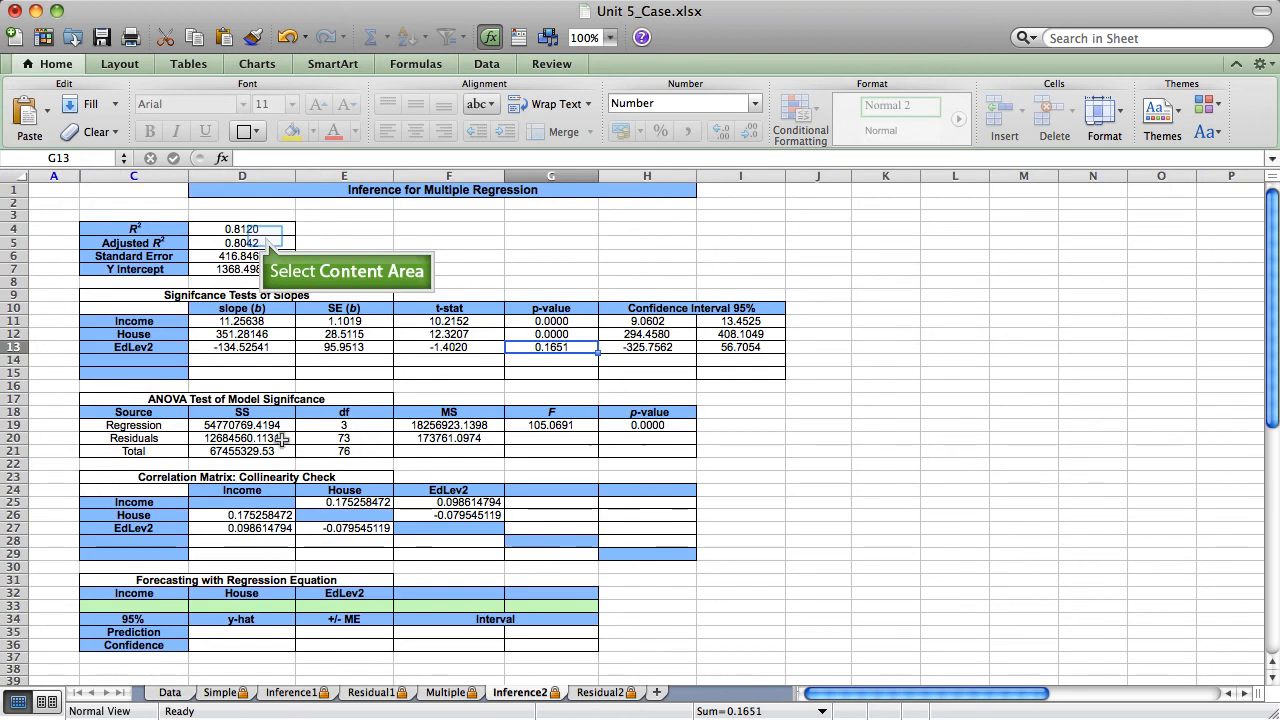
{"action": "left_click", "coordinate": [242, 244]}
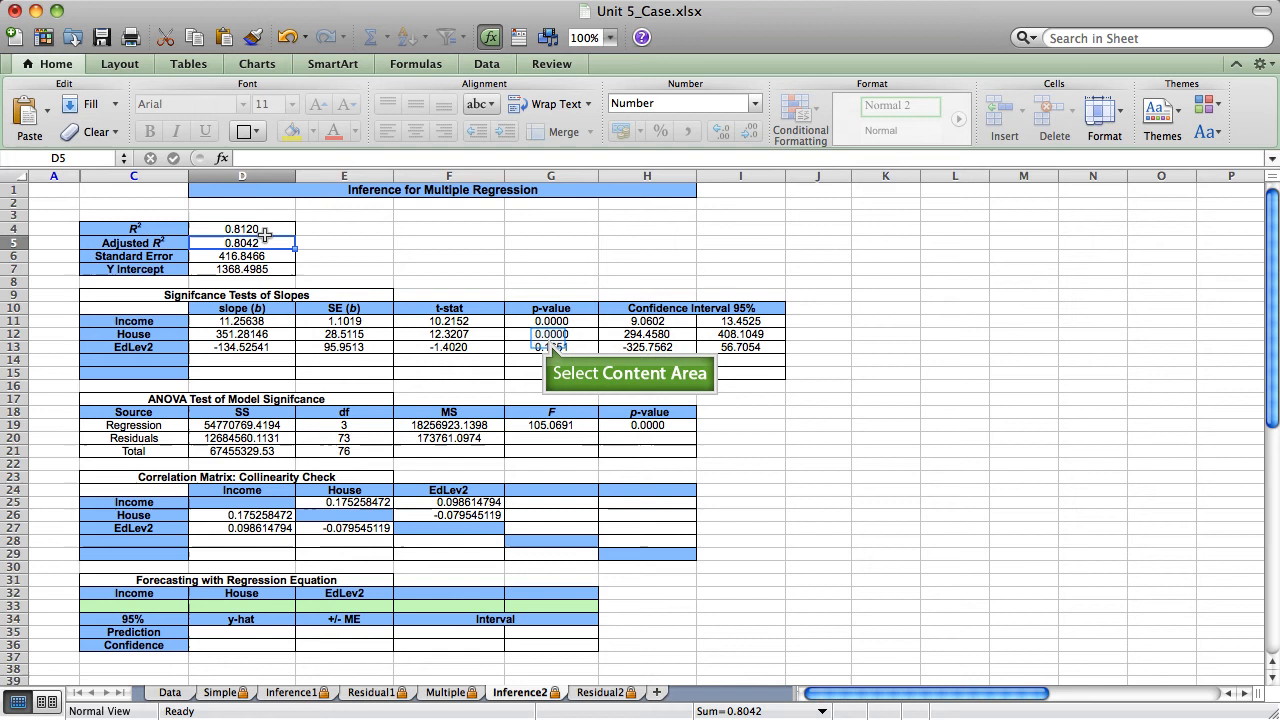
{"action": "mouse_move", "coordinate": [386, 240]}
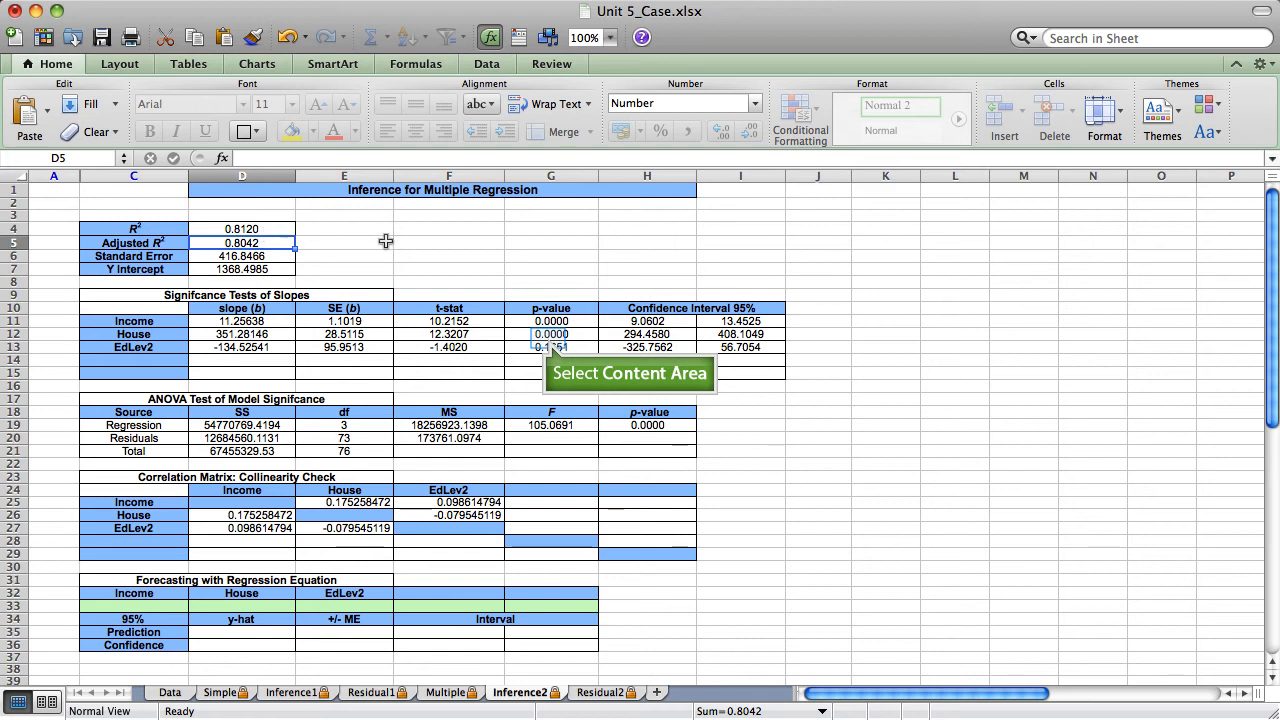
{"action": "left_click", "coordinate": [550, 348]}
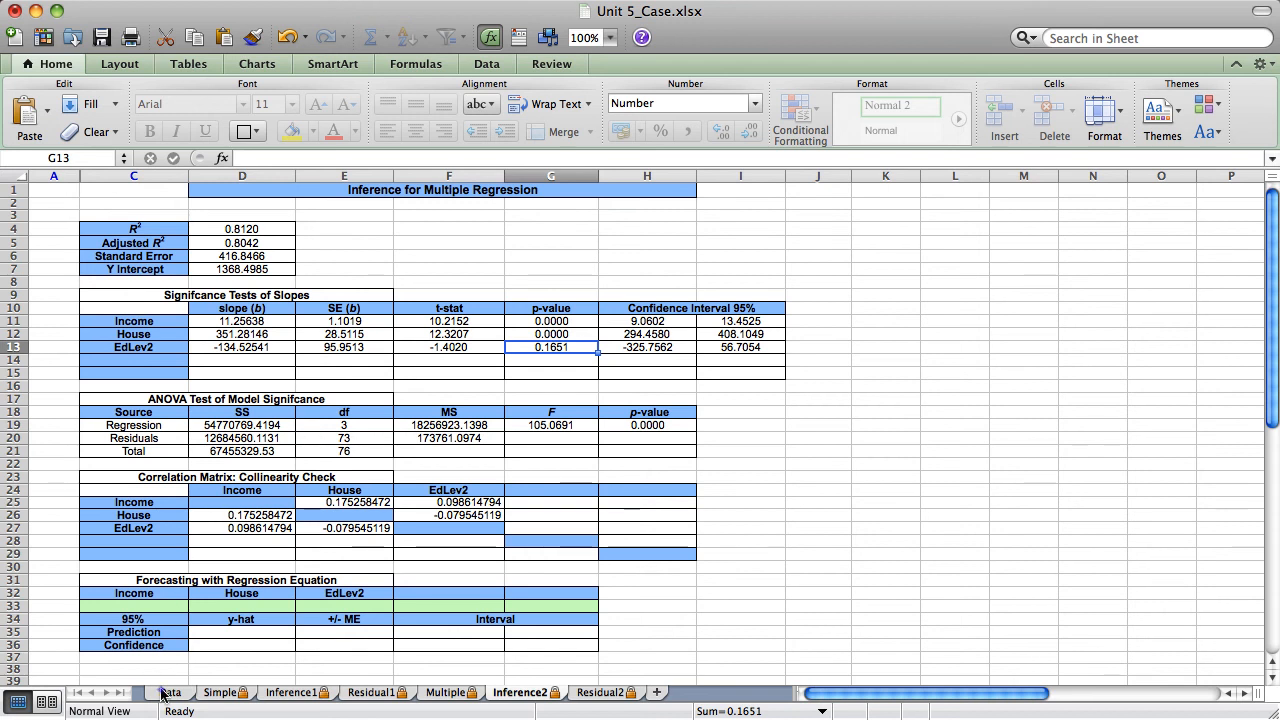
{"action": "left_click", "coordinate": [170, 692]}
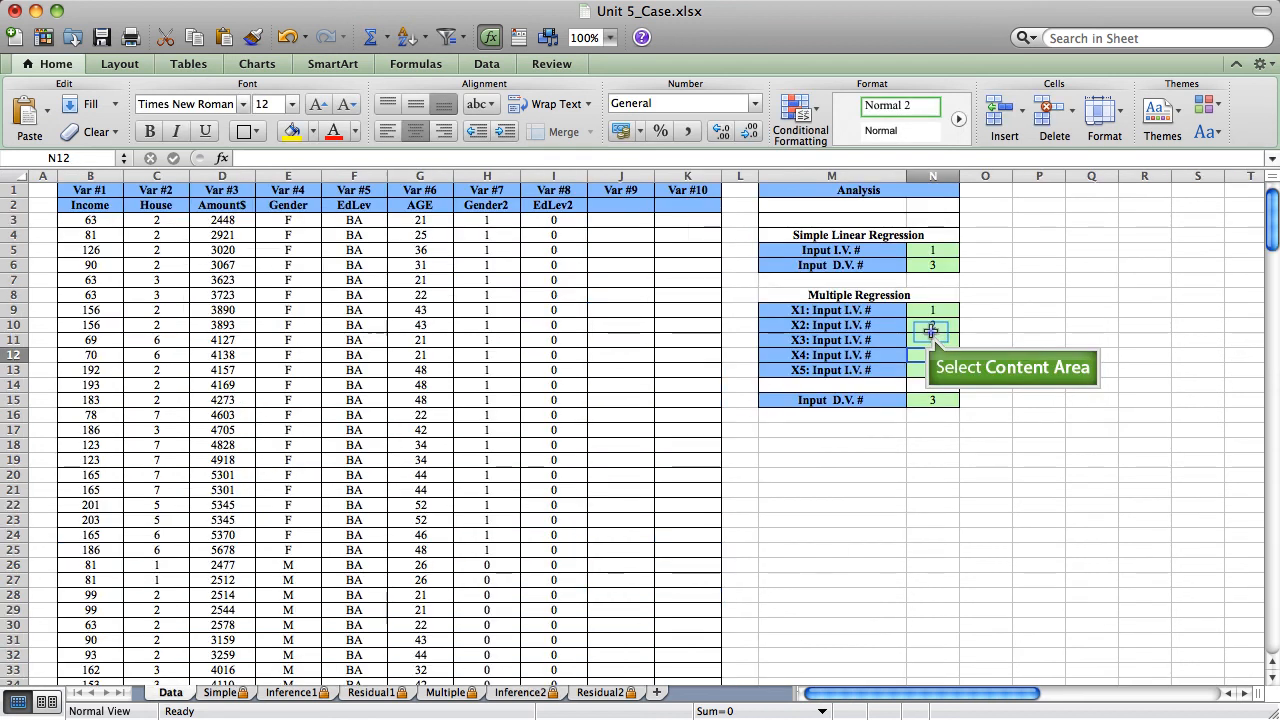
{"action": "type", "text": "2"}
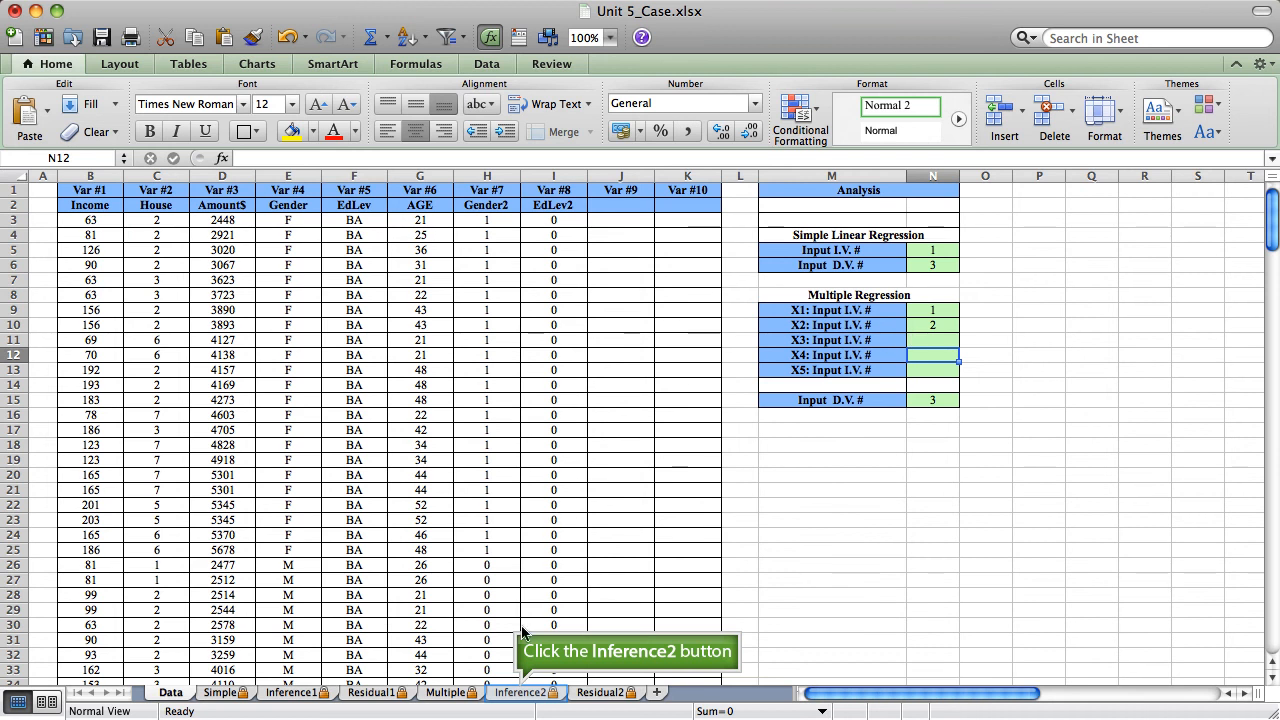
{"action": "left_click", "coordinate": [520, 692]}
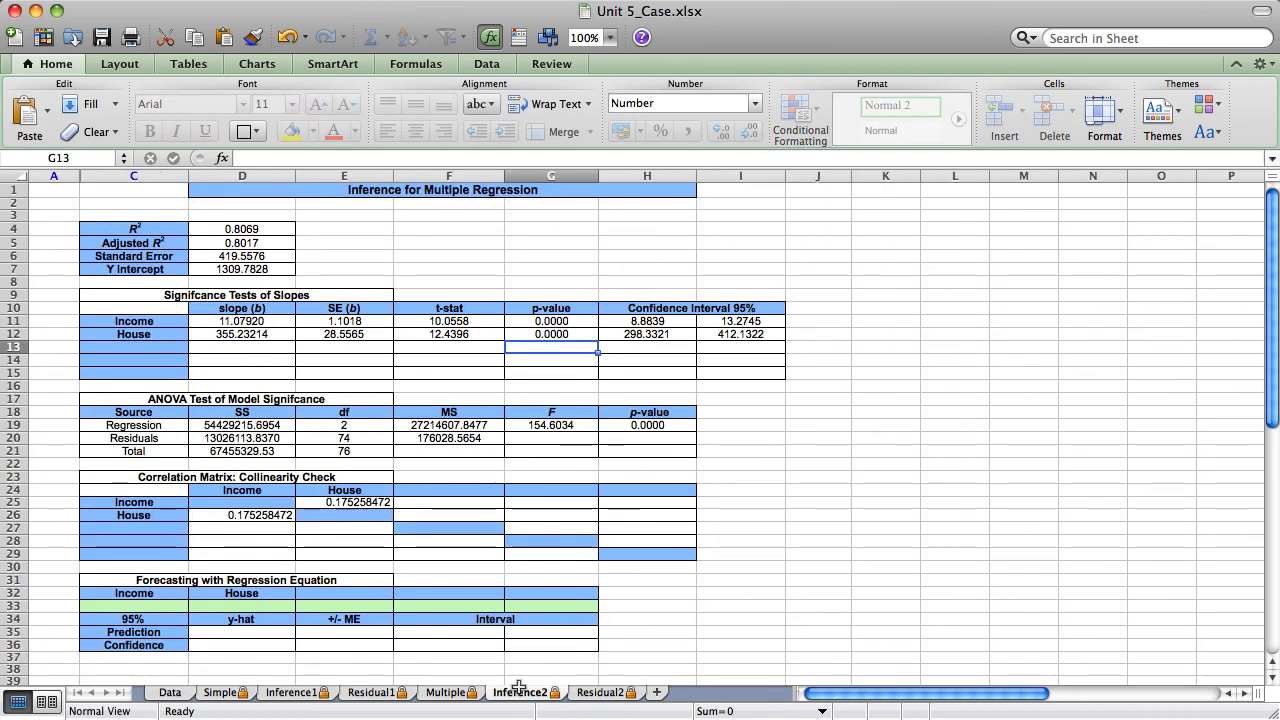
{"action": "mouse_move", "coordinate": [270, 256]}
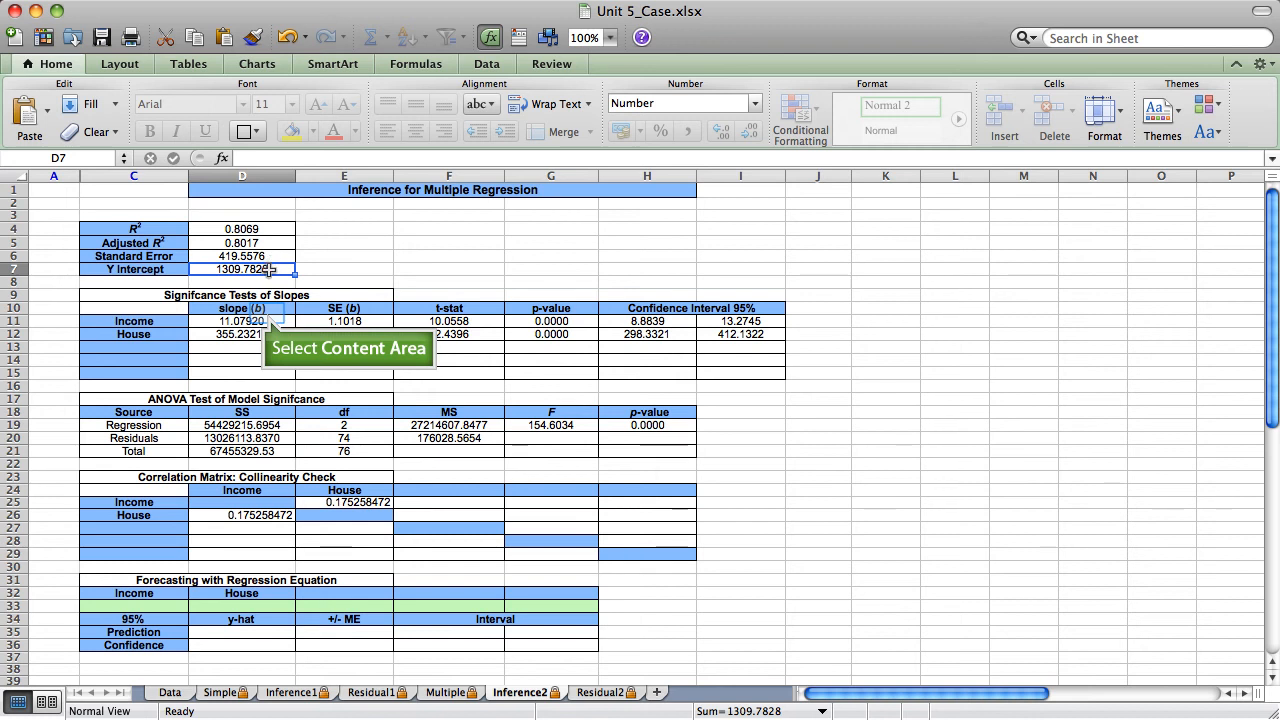
{"action": "left_click", "coordinate": [240, 320]}
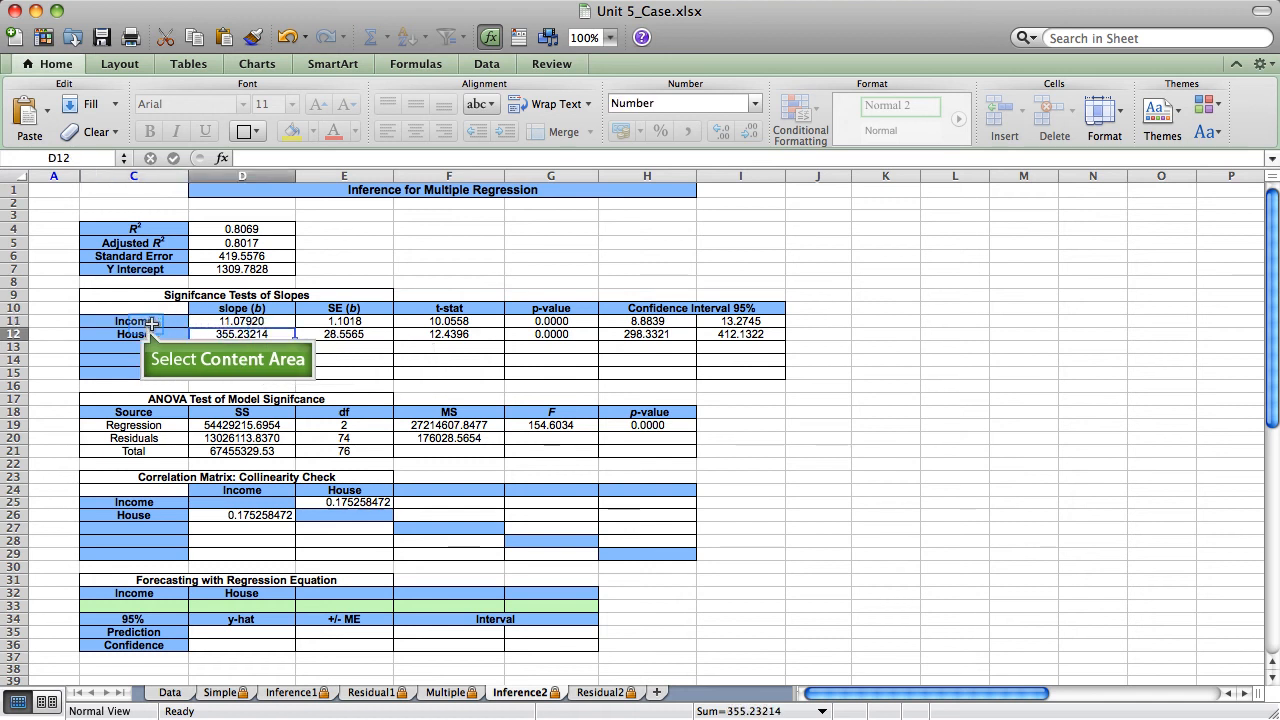
{"action": "left_click", "coordinate": [132, 332]}
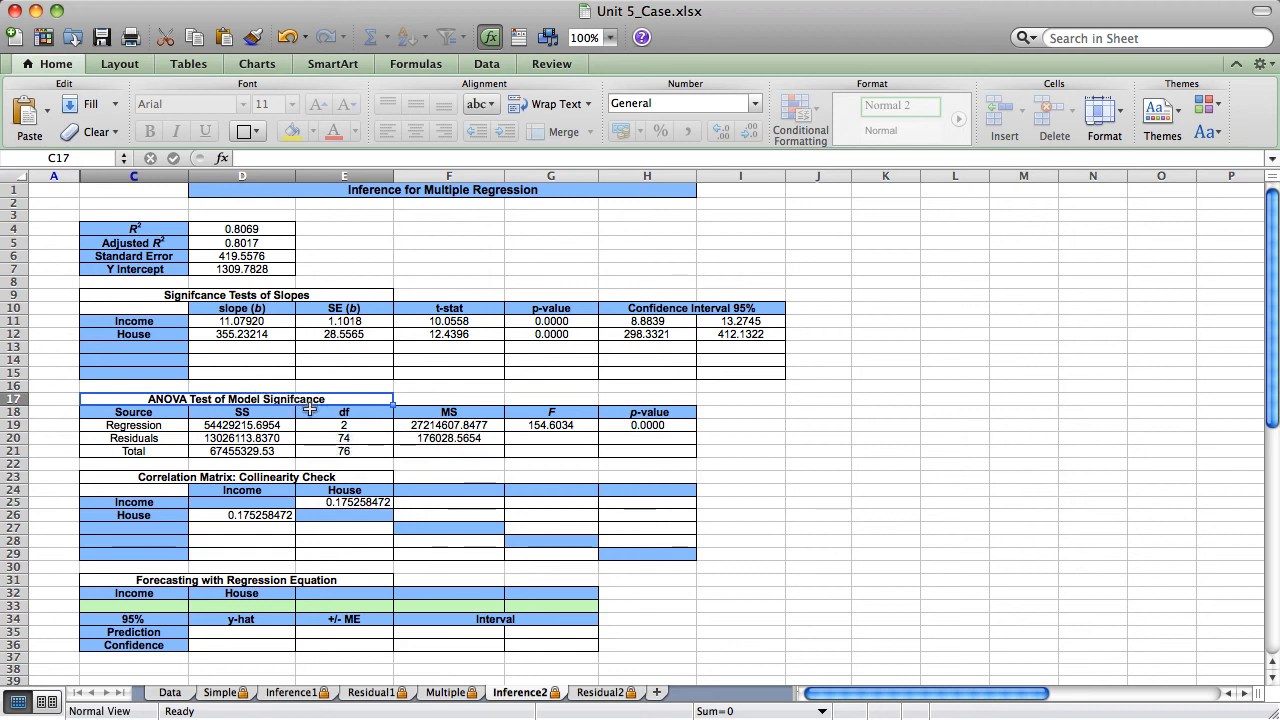
{"action": "left_click", "coordinate": [344, 424]}
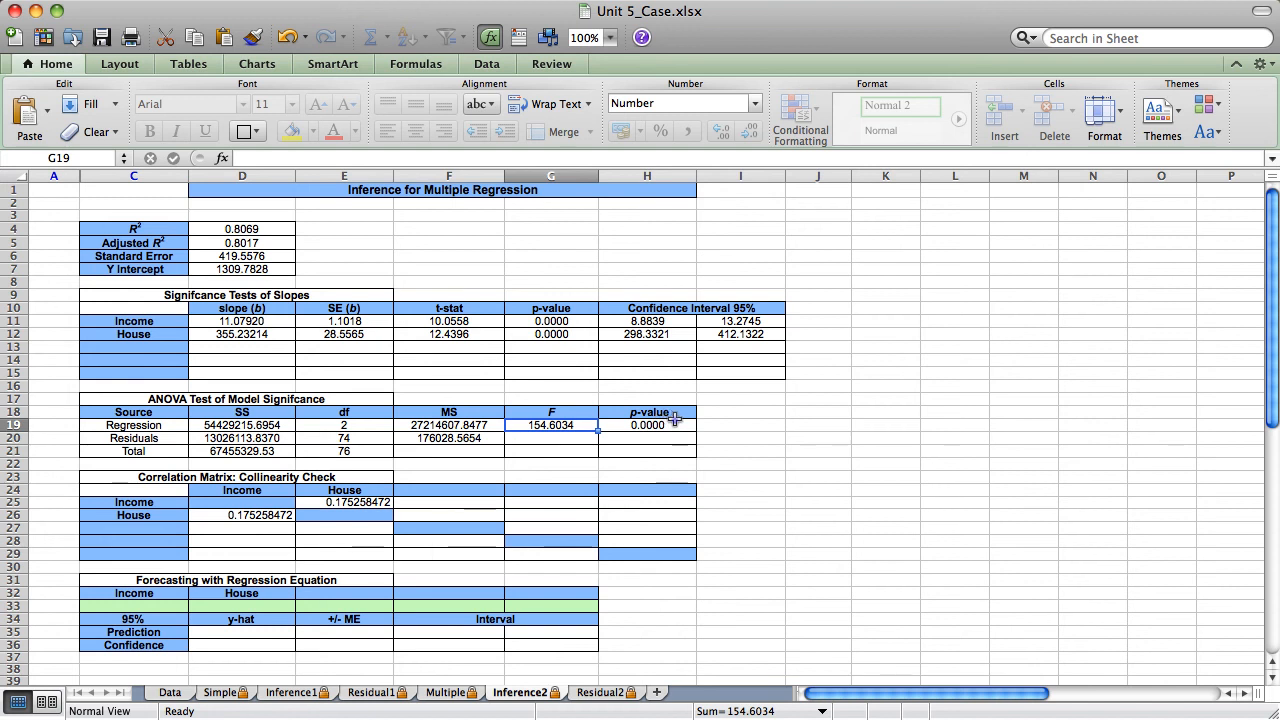
{"action": "left_click", "coordinate": [648, 424]}
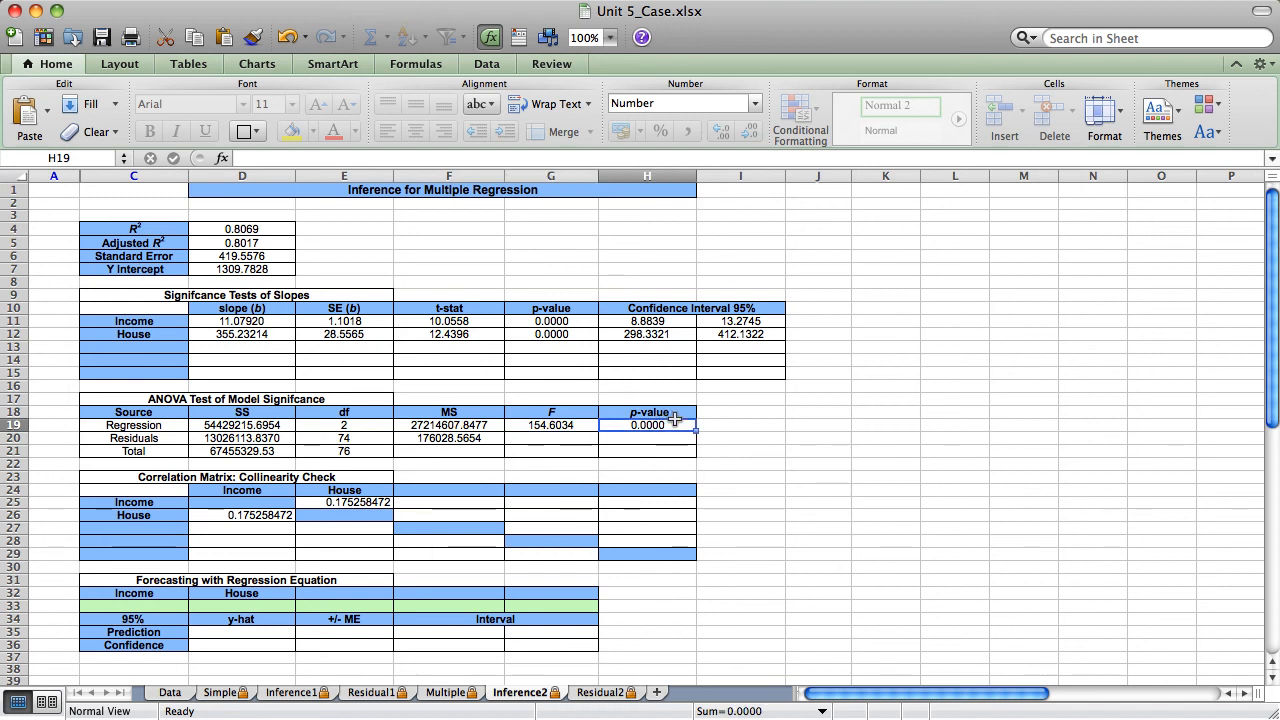
{"action": "mouse_move", "coordinate": [264, 232]}
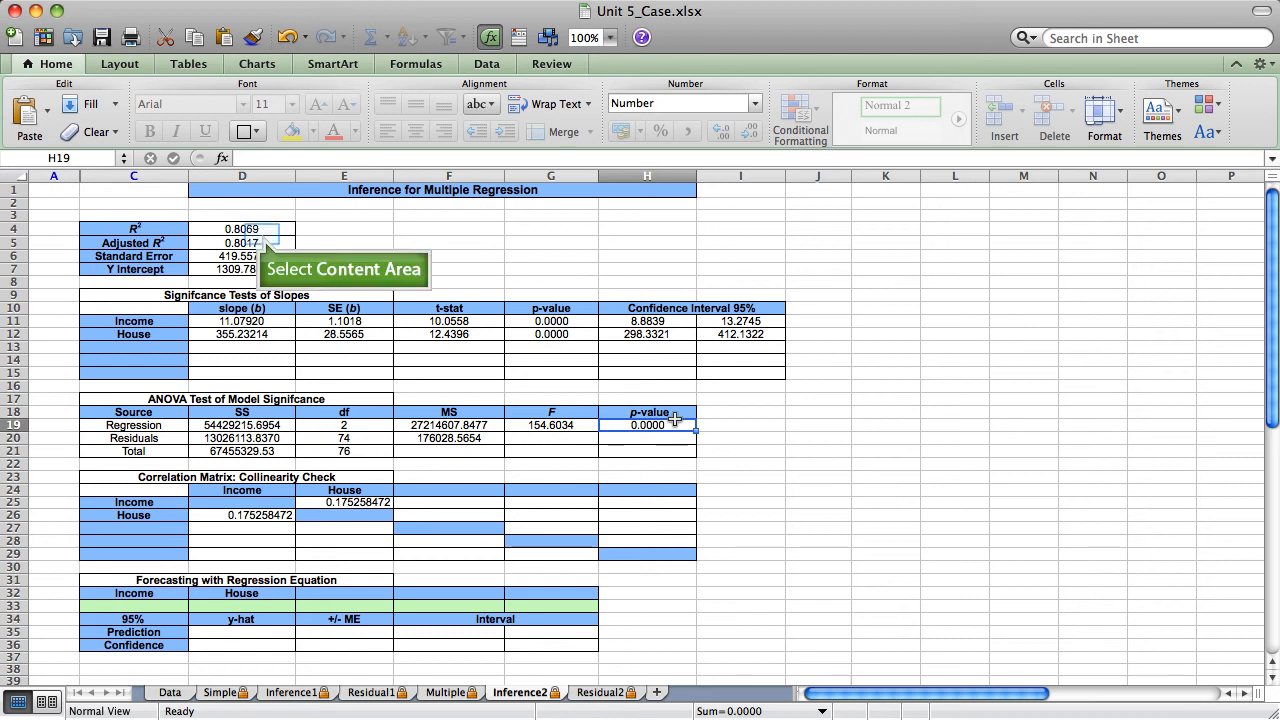
{"action": "mouse_move", "coordinate": [524, 412]}
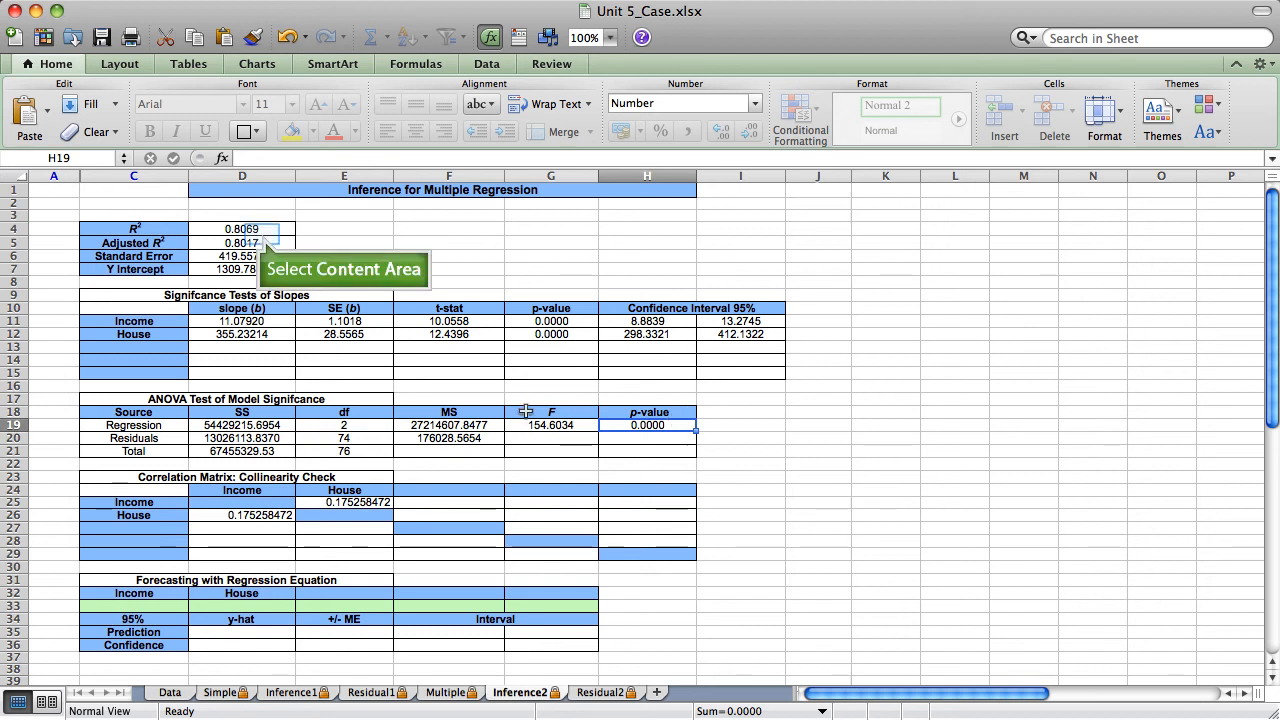
{"action": "left_click", "coordinate": [242, 242]}
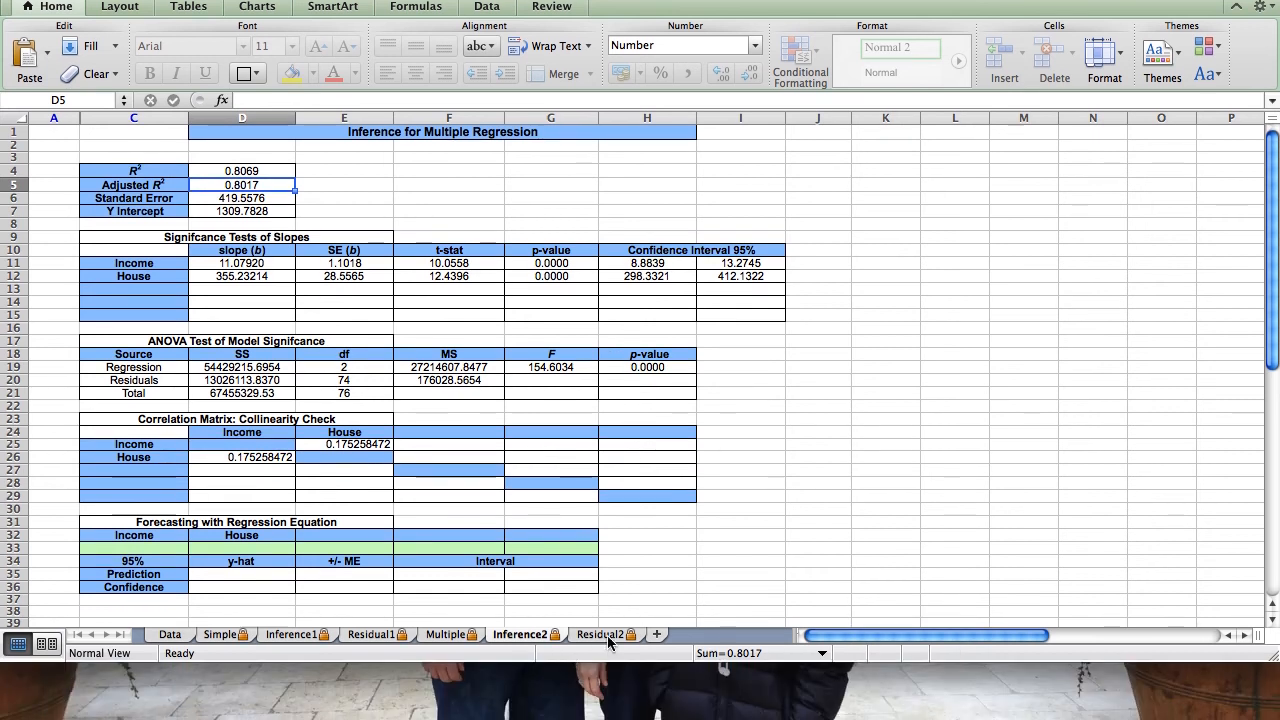
{"action": "left_click", "coordinate": [600, 634]}
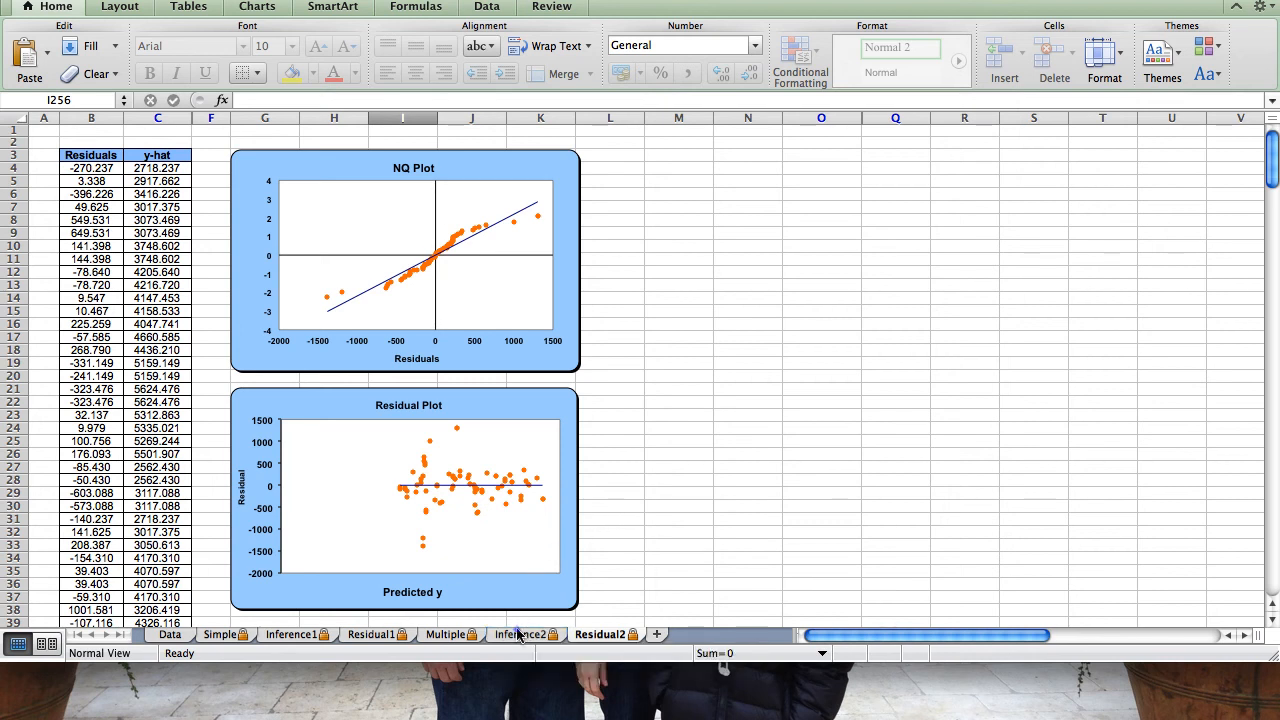
{"action": "left_click", "coordinate": [520, 634]}
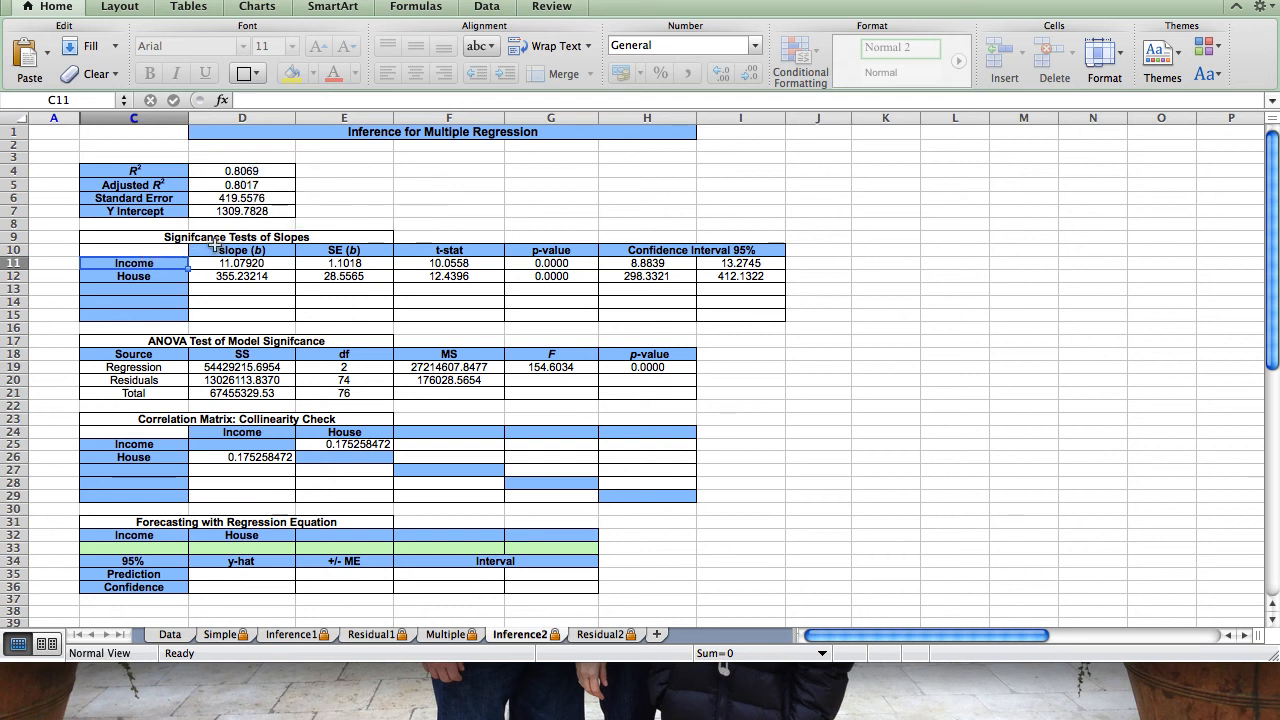
{"action": "left_click", "coordinate": [240, 184]}
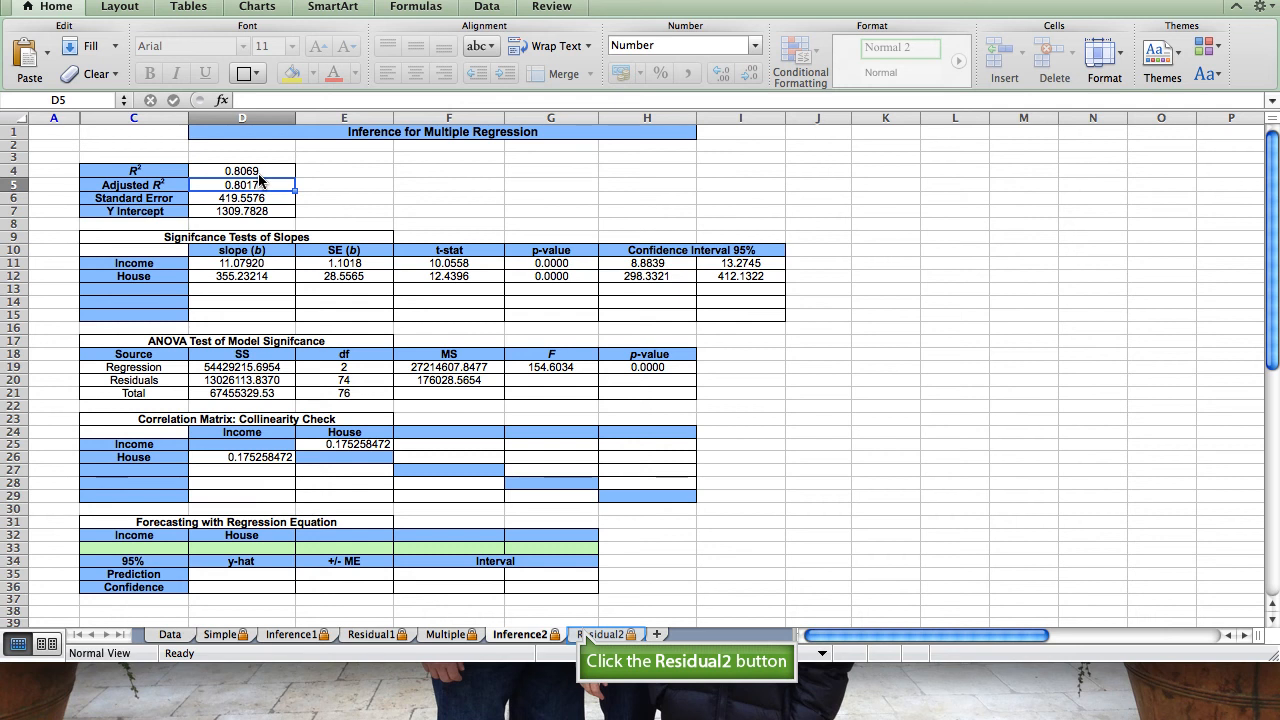
{"action": "left_click", "coordinate": [600, 634]}
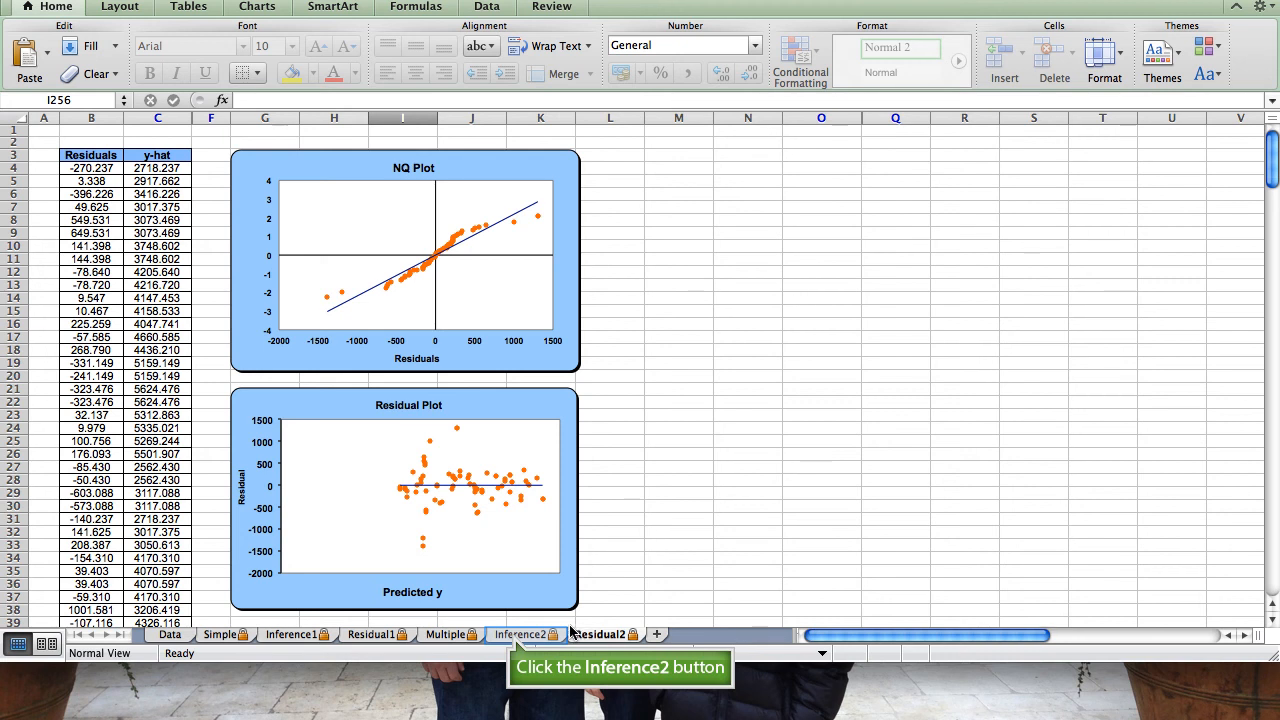
{"action": "left_click", "coordinate": [520, 634]}
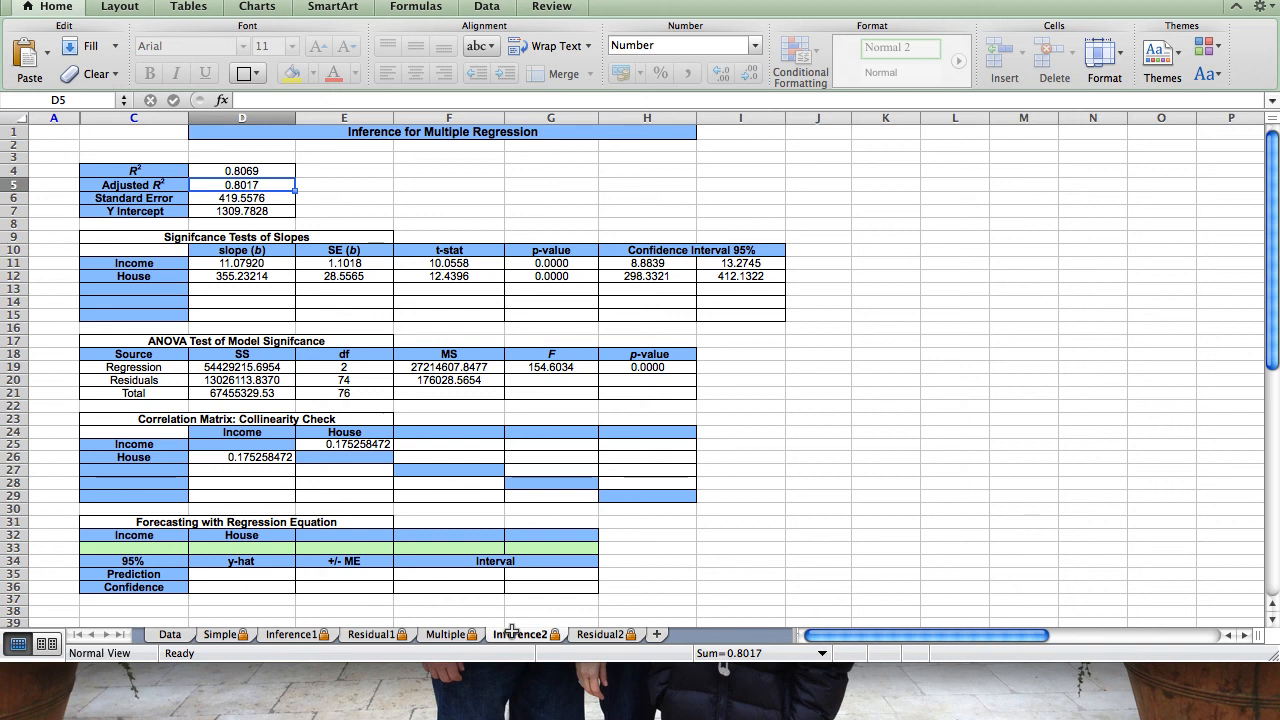
{"action": "mouse_move", "coordinate": [428, 588]}
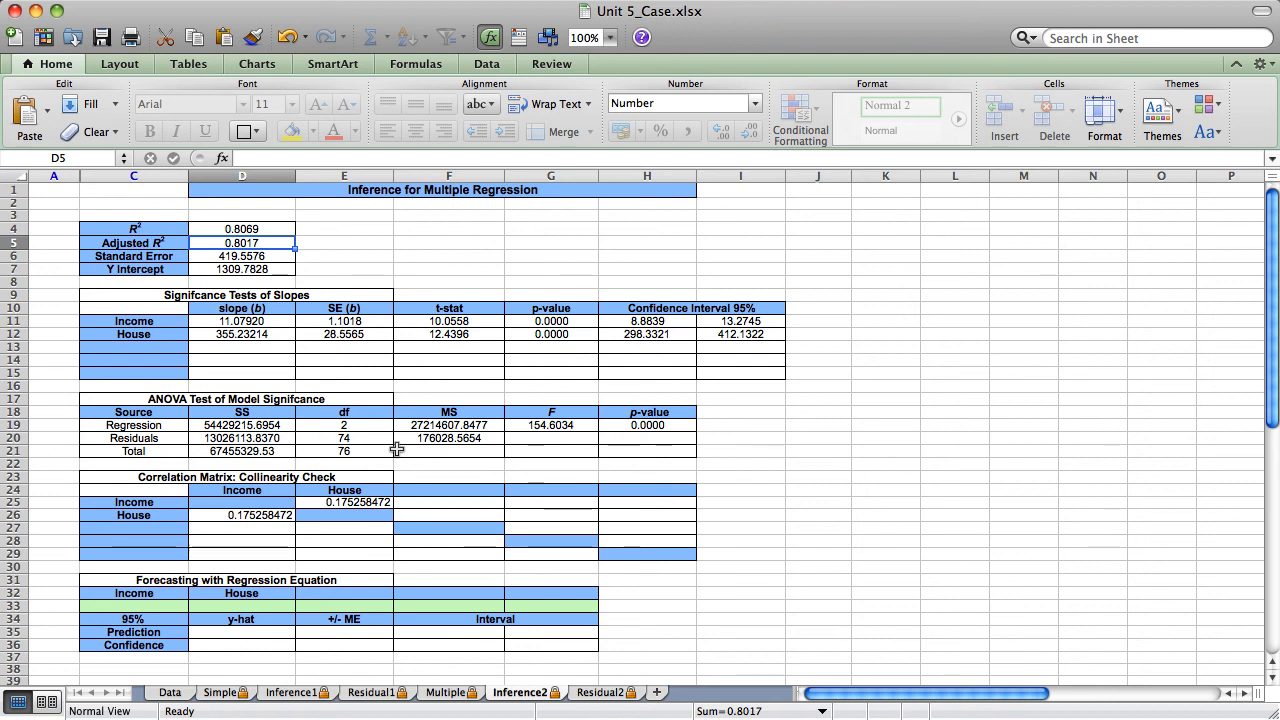
Enter forecast inputs Income 129 and House 3.4 so the intervals compute.
{"action": "left_click", "coordinate": [240, 568]}
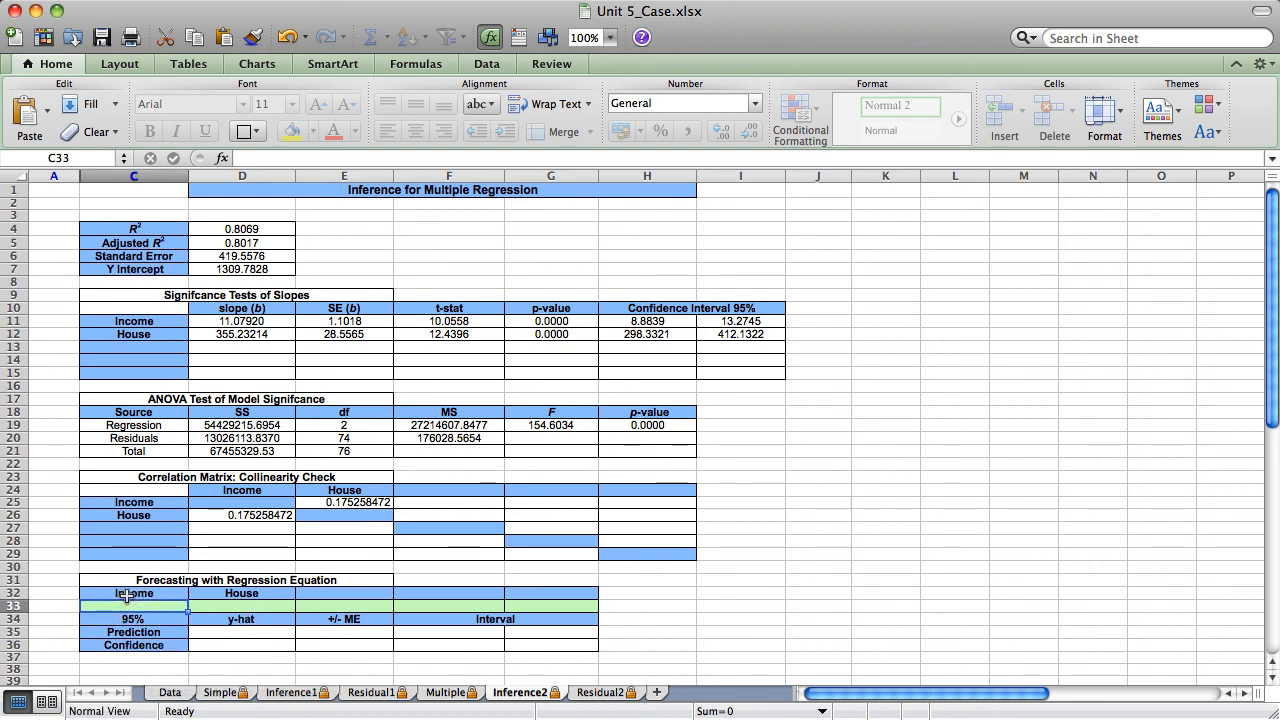
{"action": "type", "text": "129"}
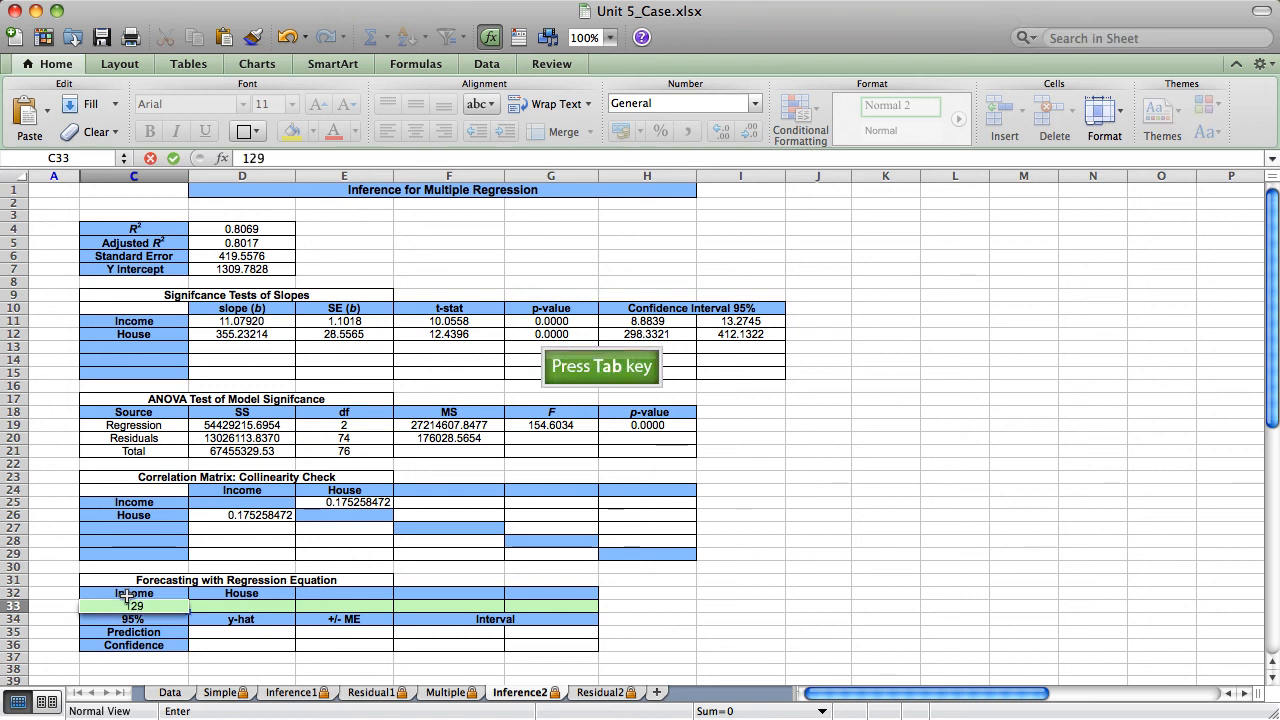
{"action": "key", "text": "Tab"}
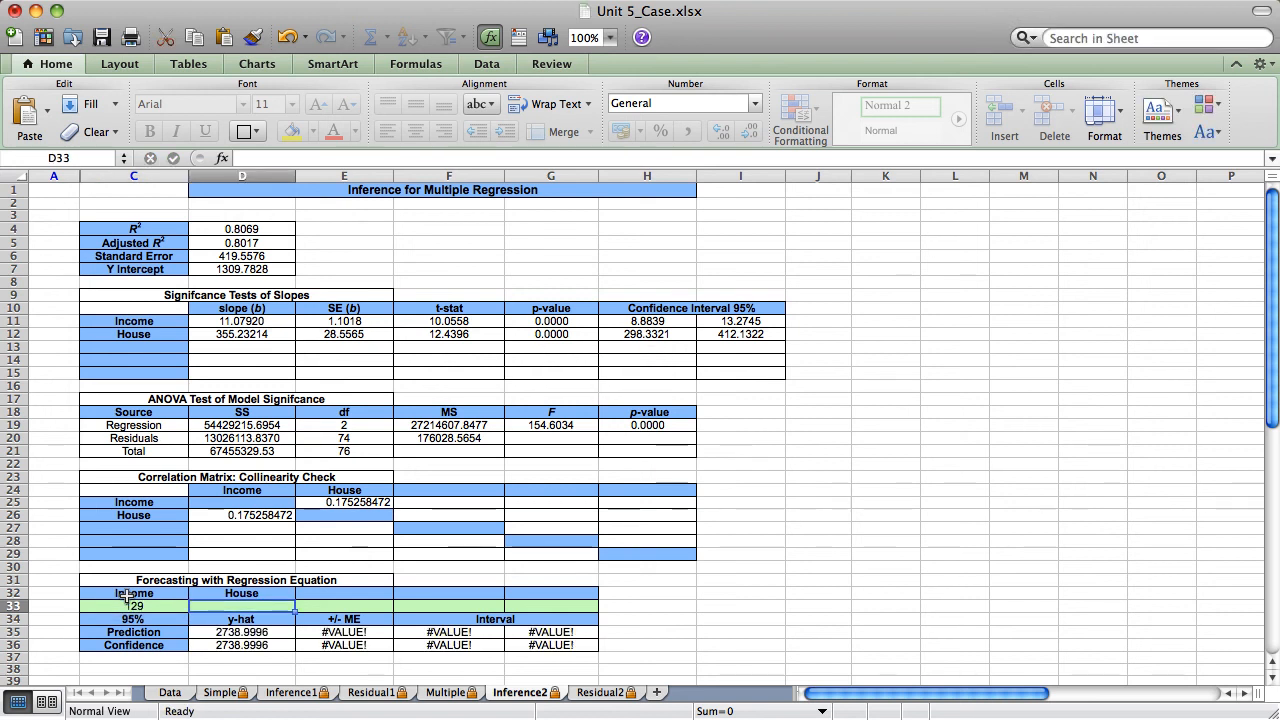
{"action": "type", "text": "3.4"}
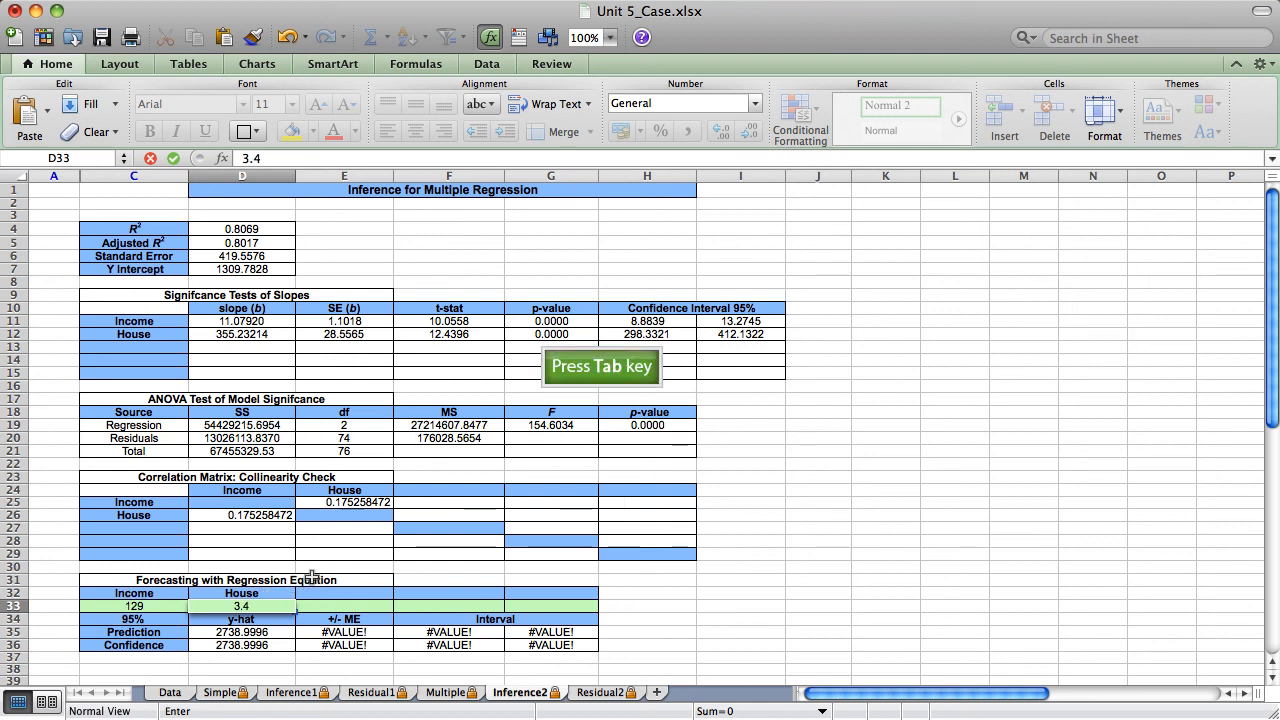
{"action": "key", "text": "Tab"}
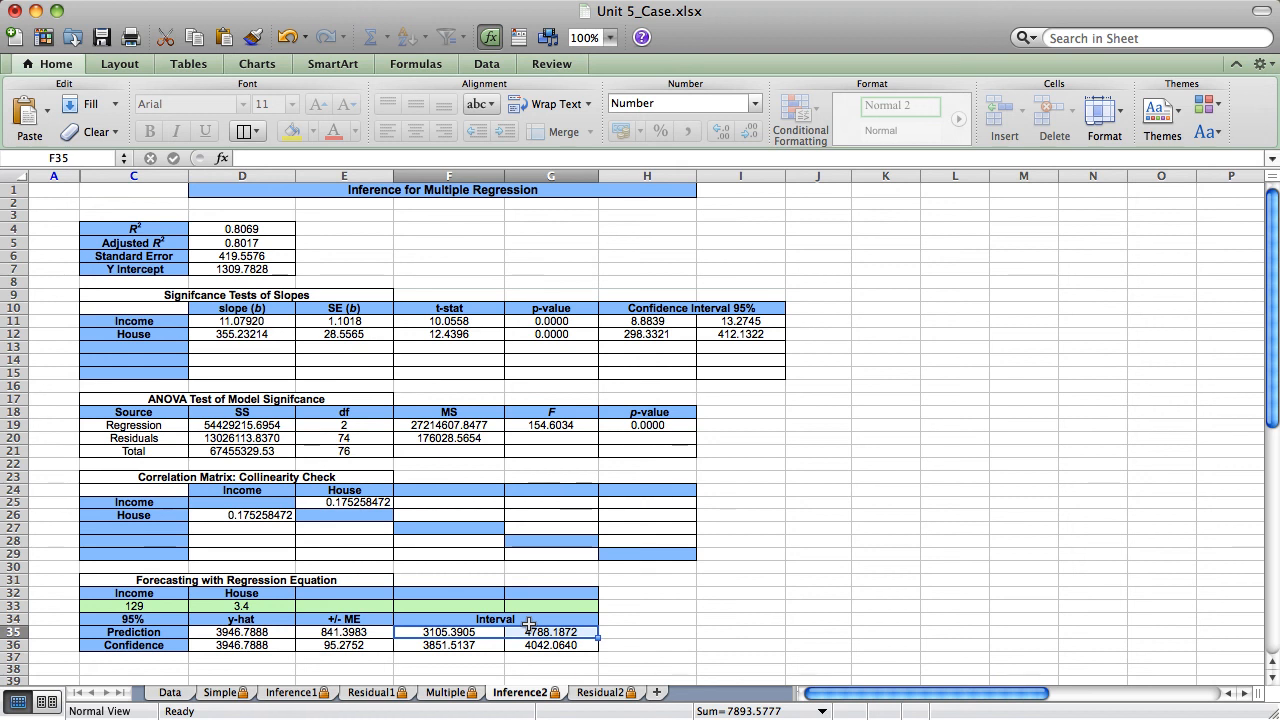
Review the input values, 95% confidence level and the prediction and confidence interval rows.
{"action": "left_click", "coordinate": [132, 606]}
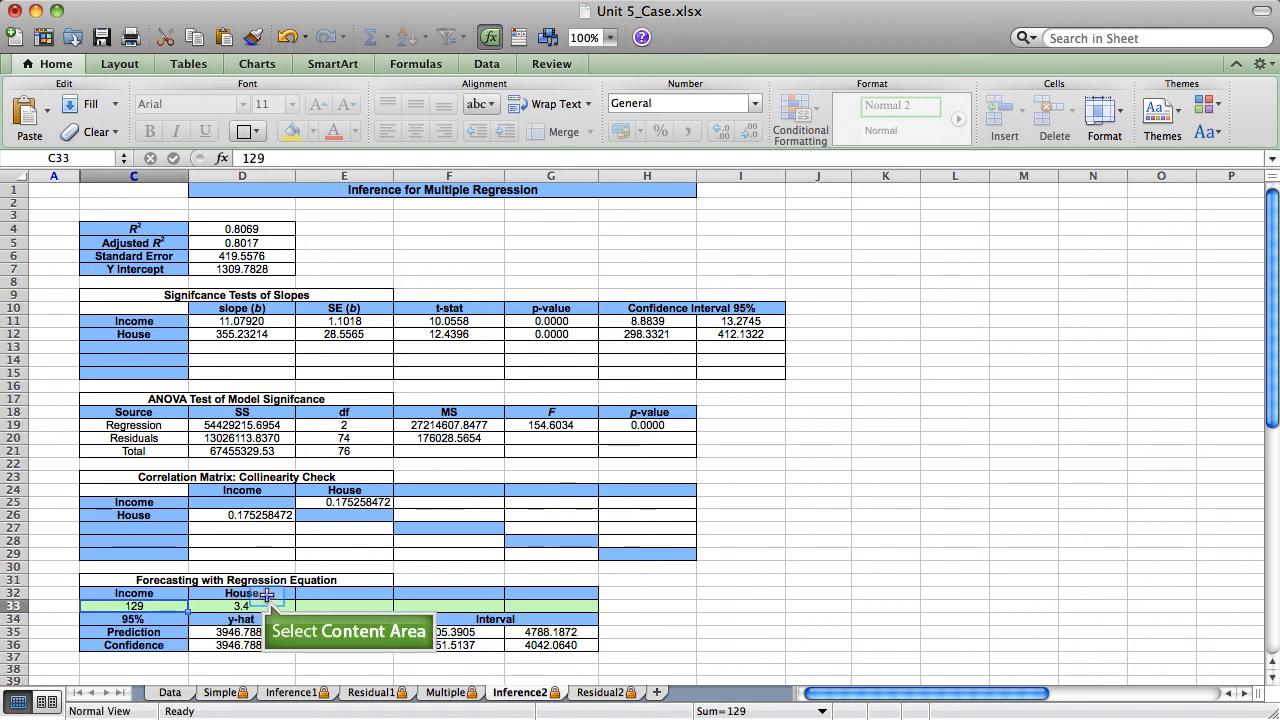
{"action": "left_click", "coordinate": [240, 606]}
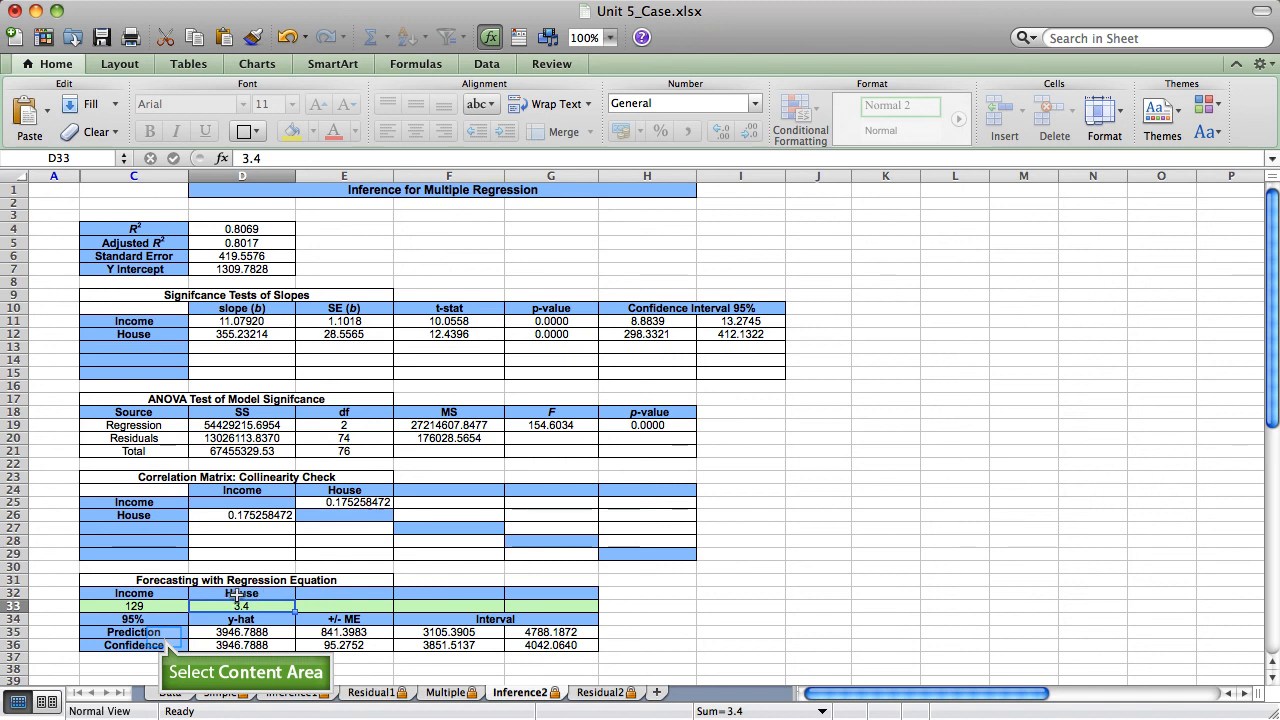
{"action": "left_click", "coordinate": [132, 644]}
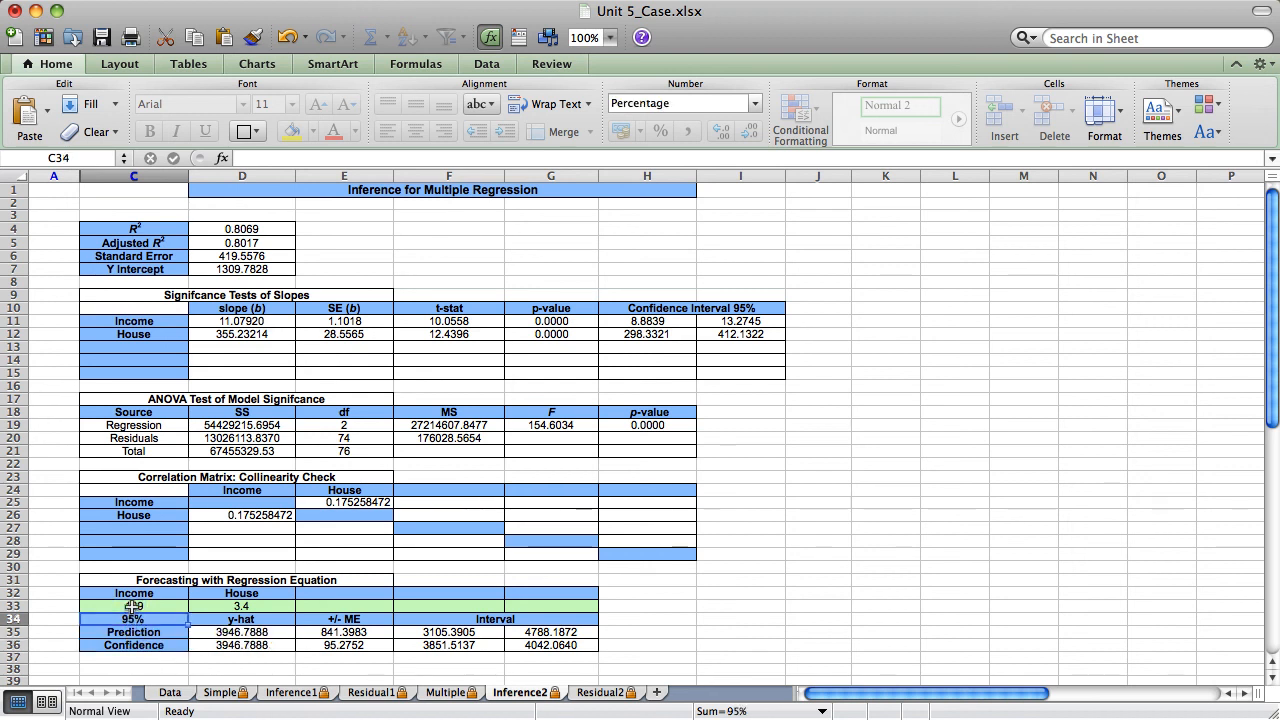
{"action": "type", "text": "129"}
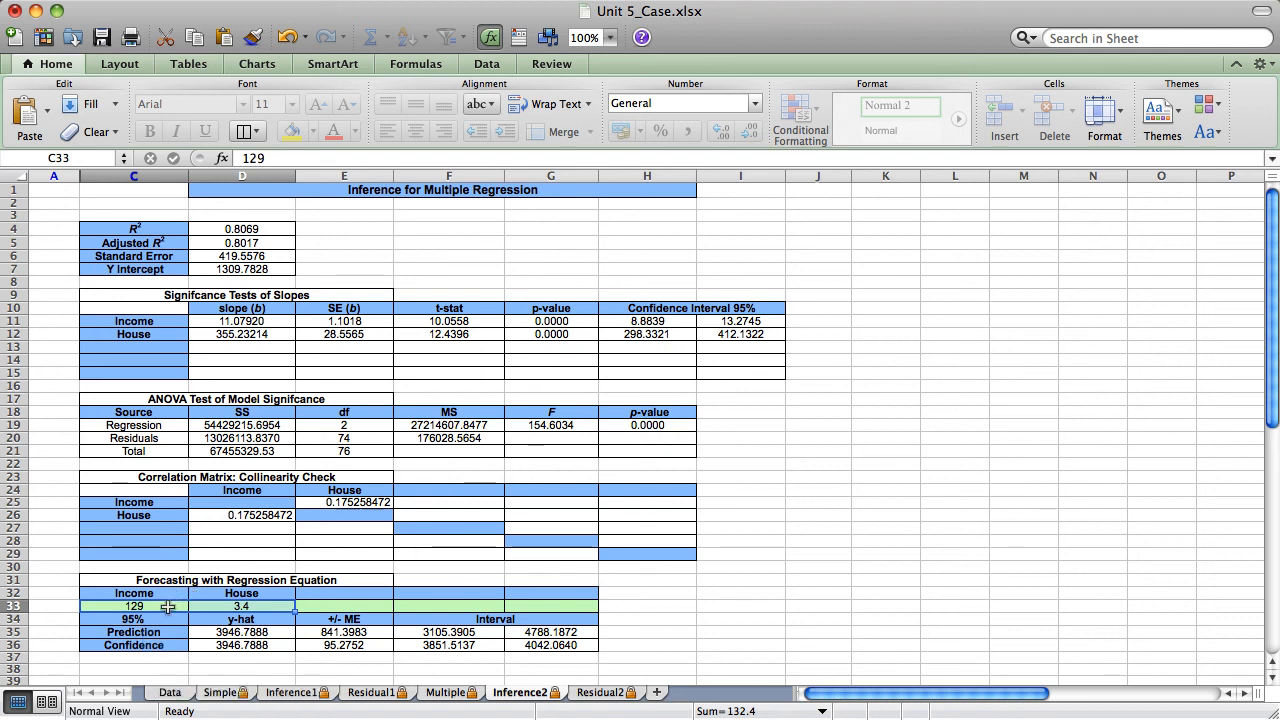
{"action": "left_click", "coordinate": [132, 644]}
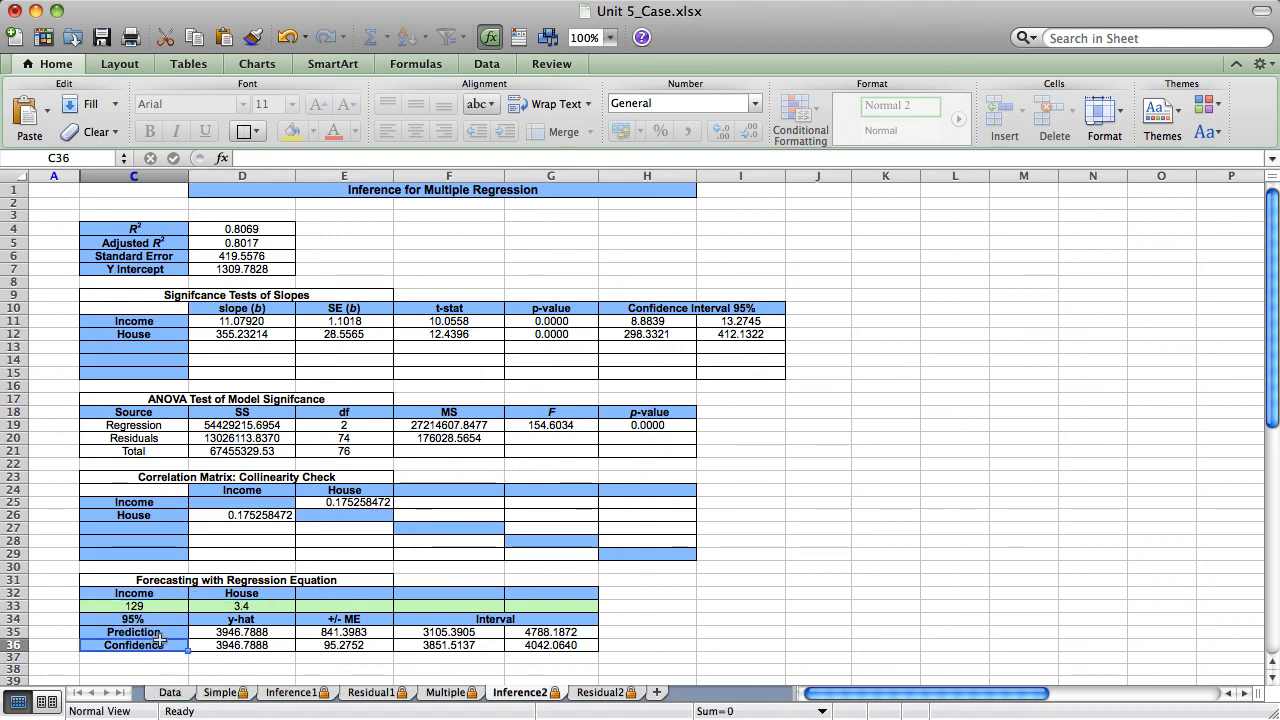